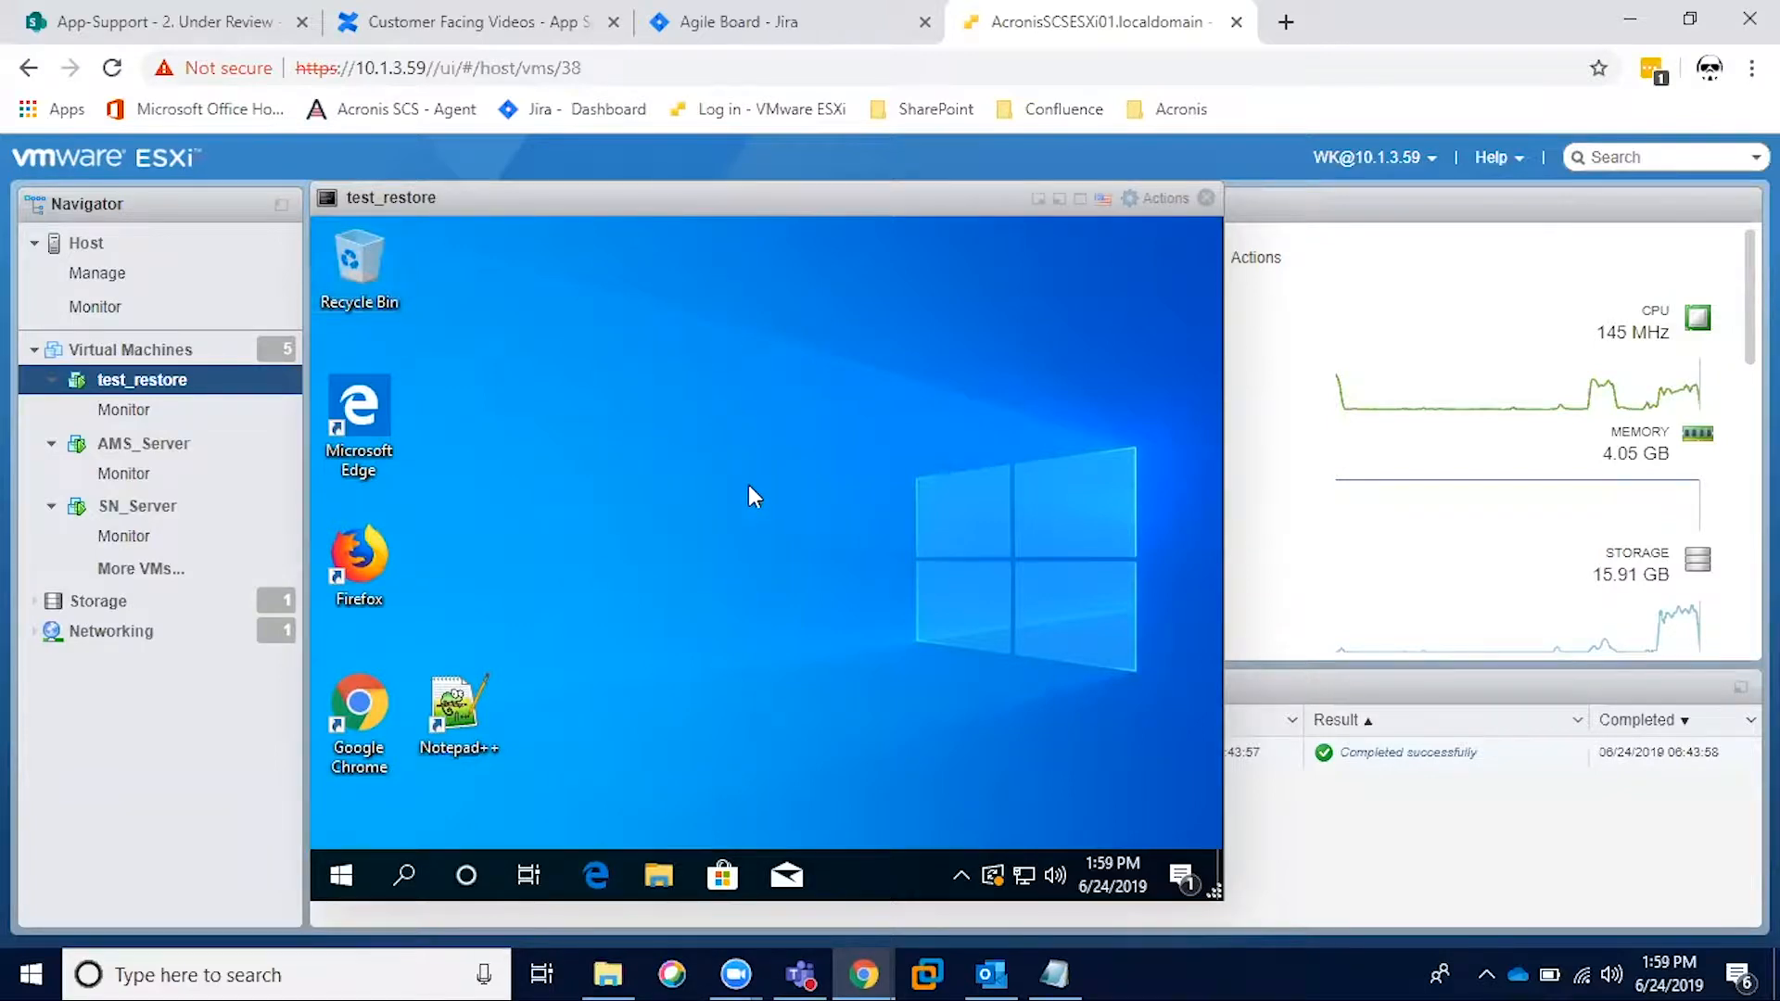
pyautogui.moveTo(607, 446)
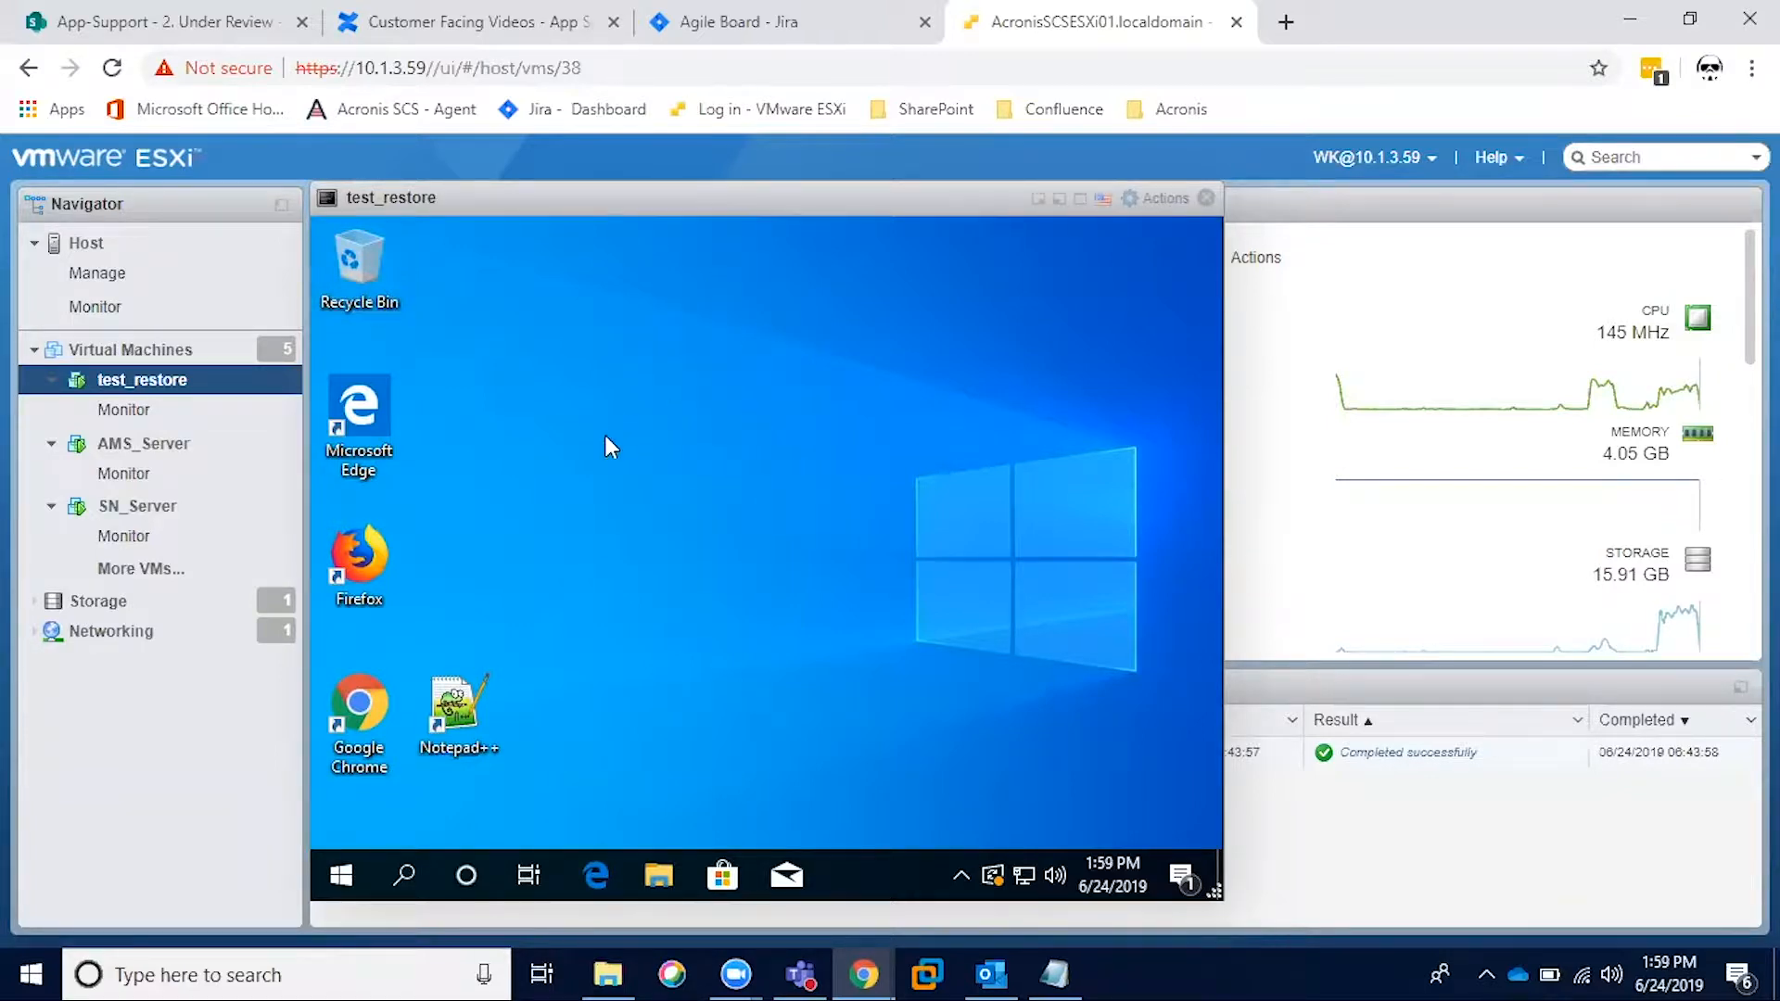
pyautogui.moveTo(631, 440)
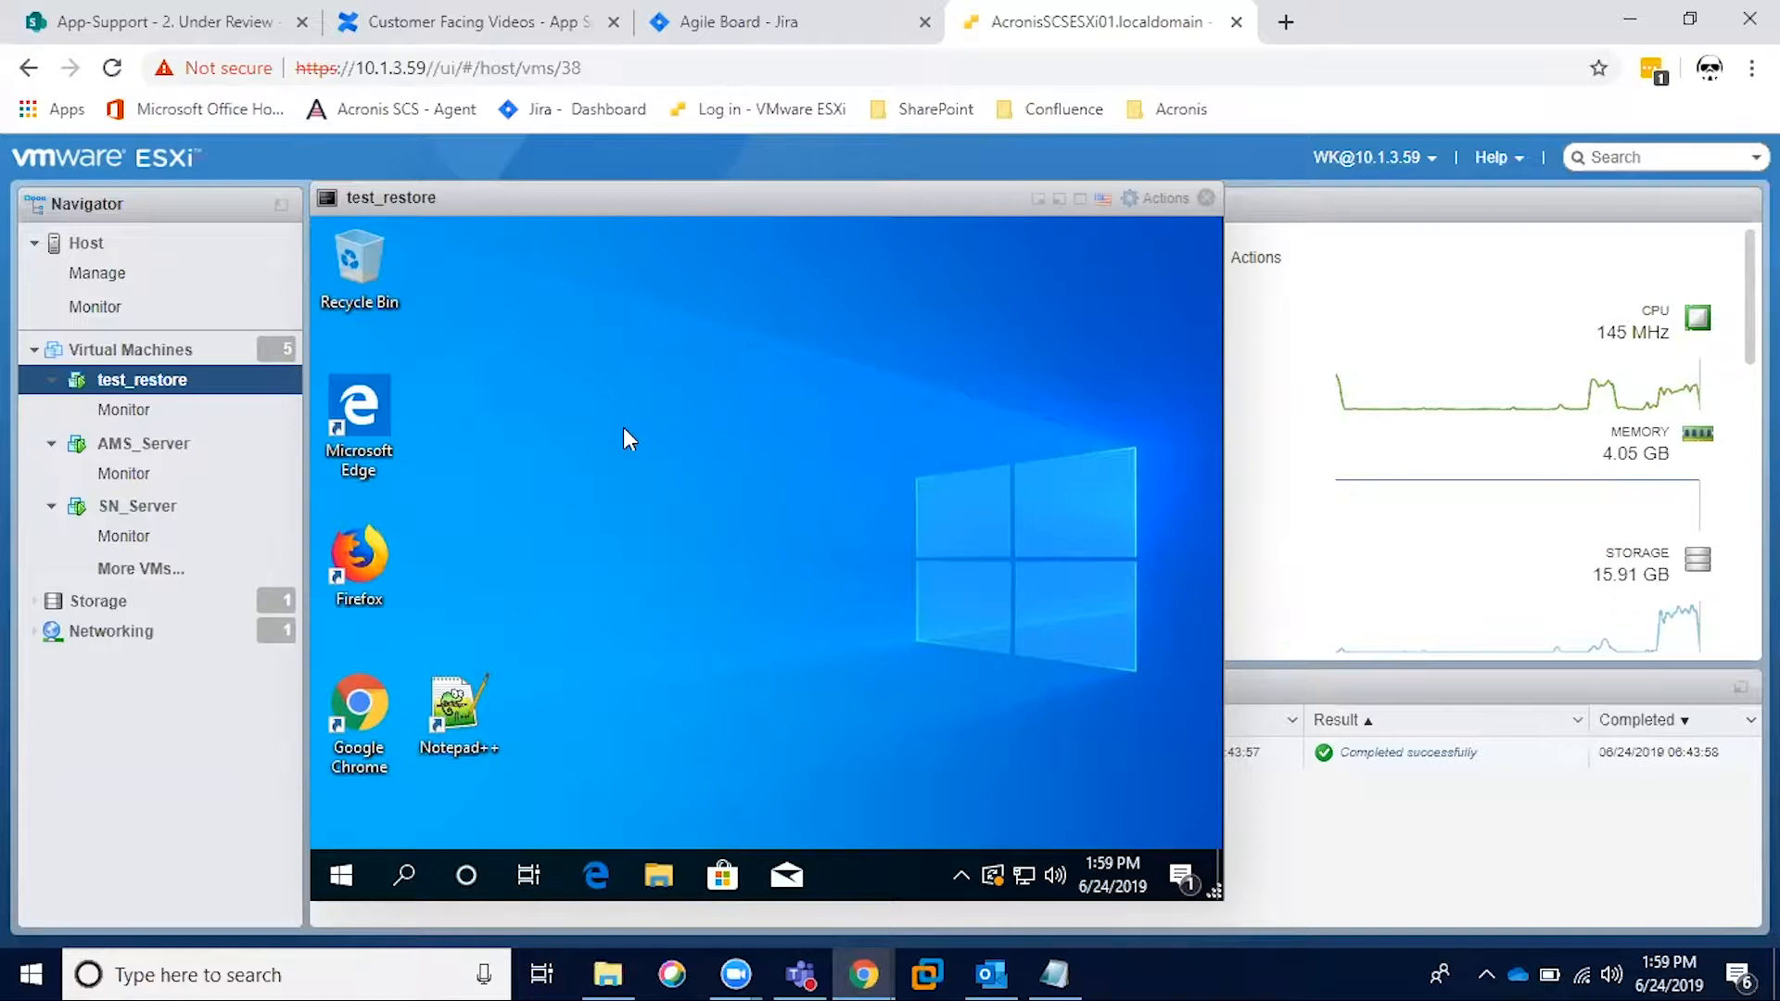
pyautogui.moveTo(585, 500)
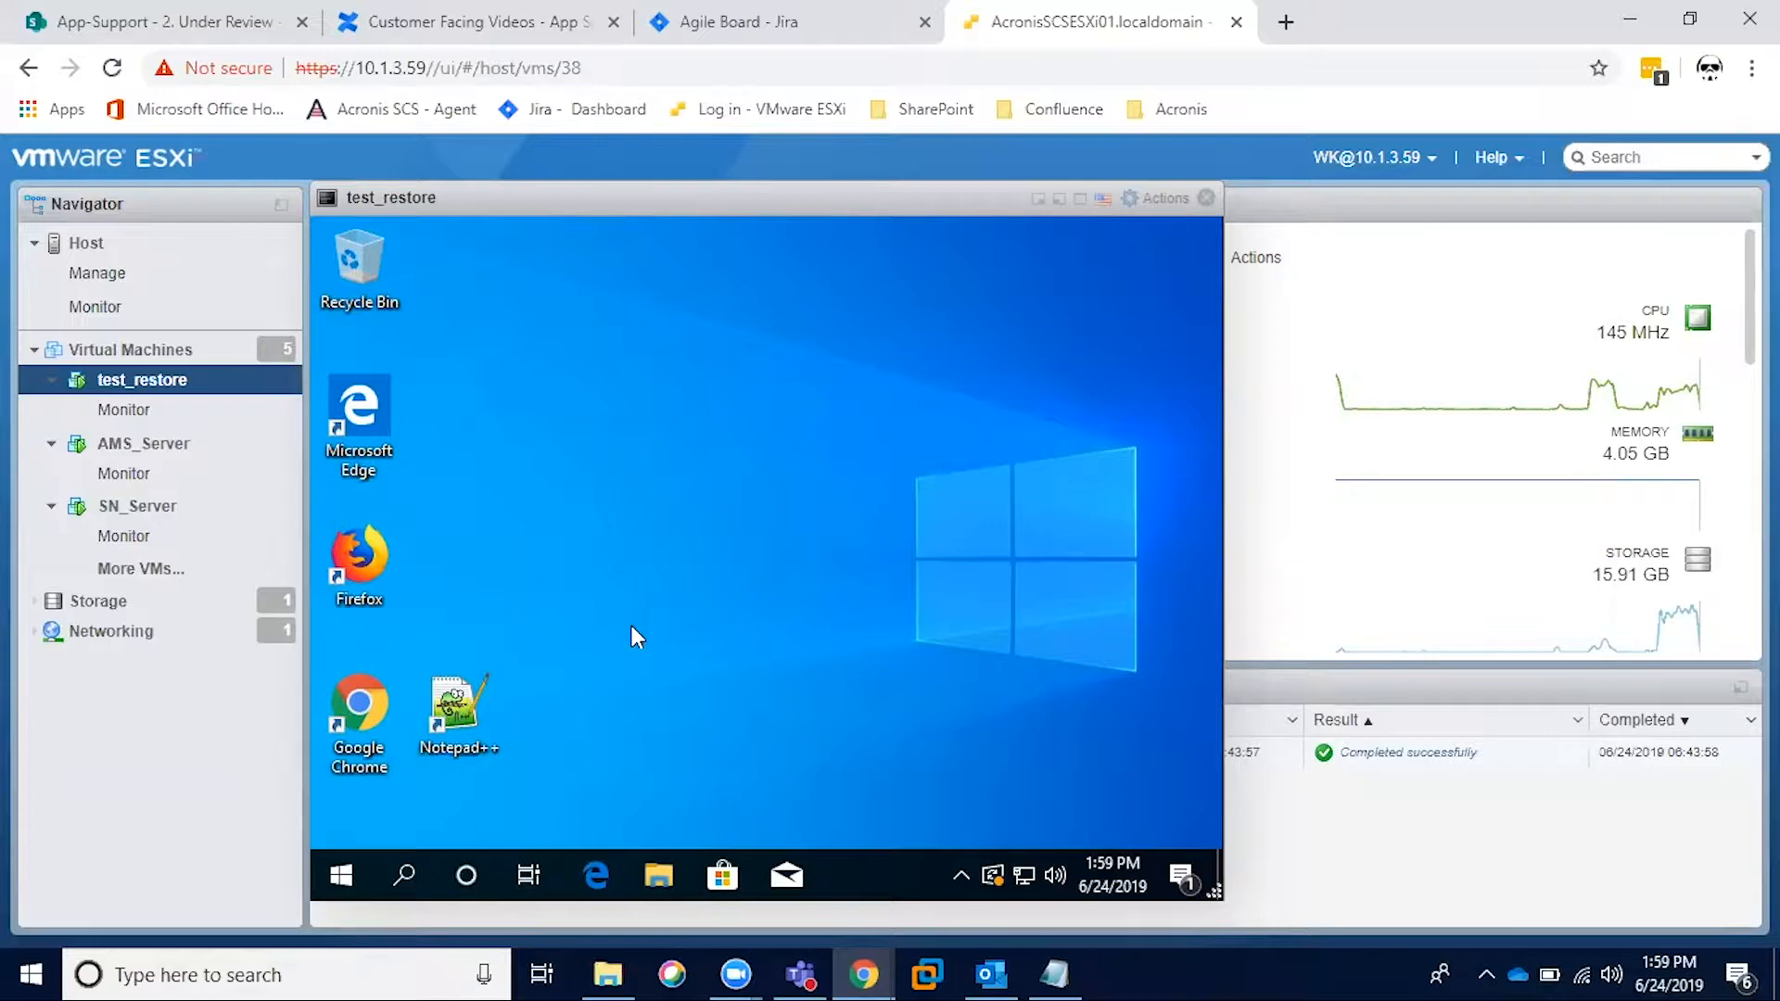
pyautogui.moveTo(789, 440)
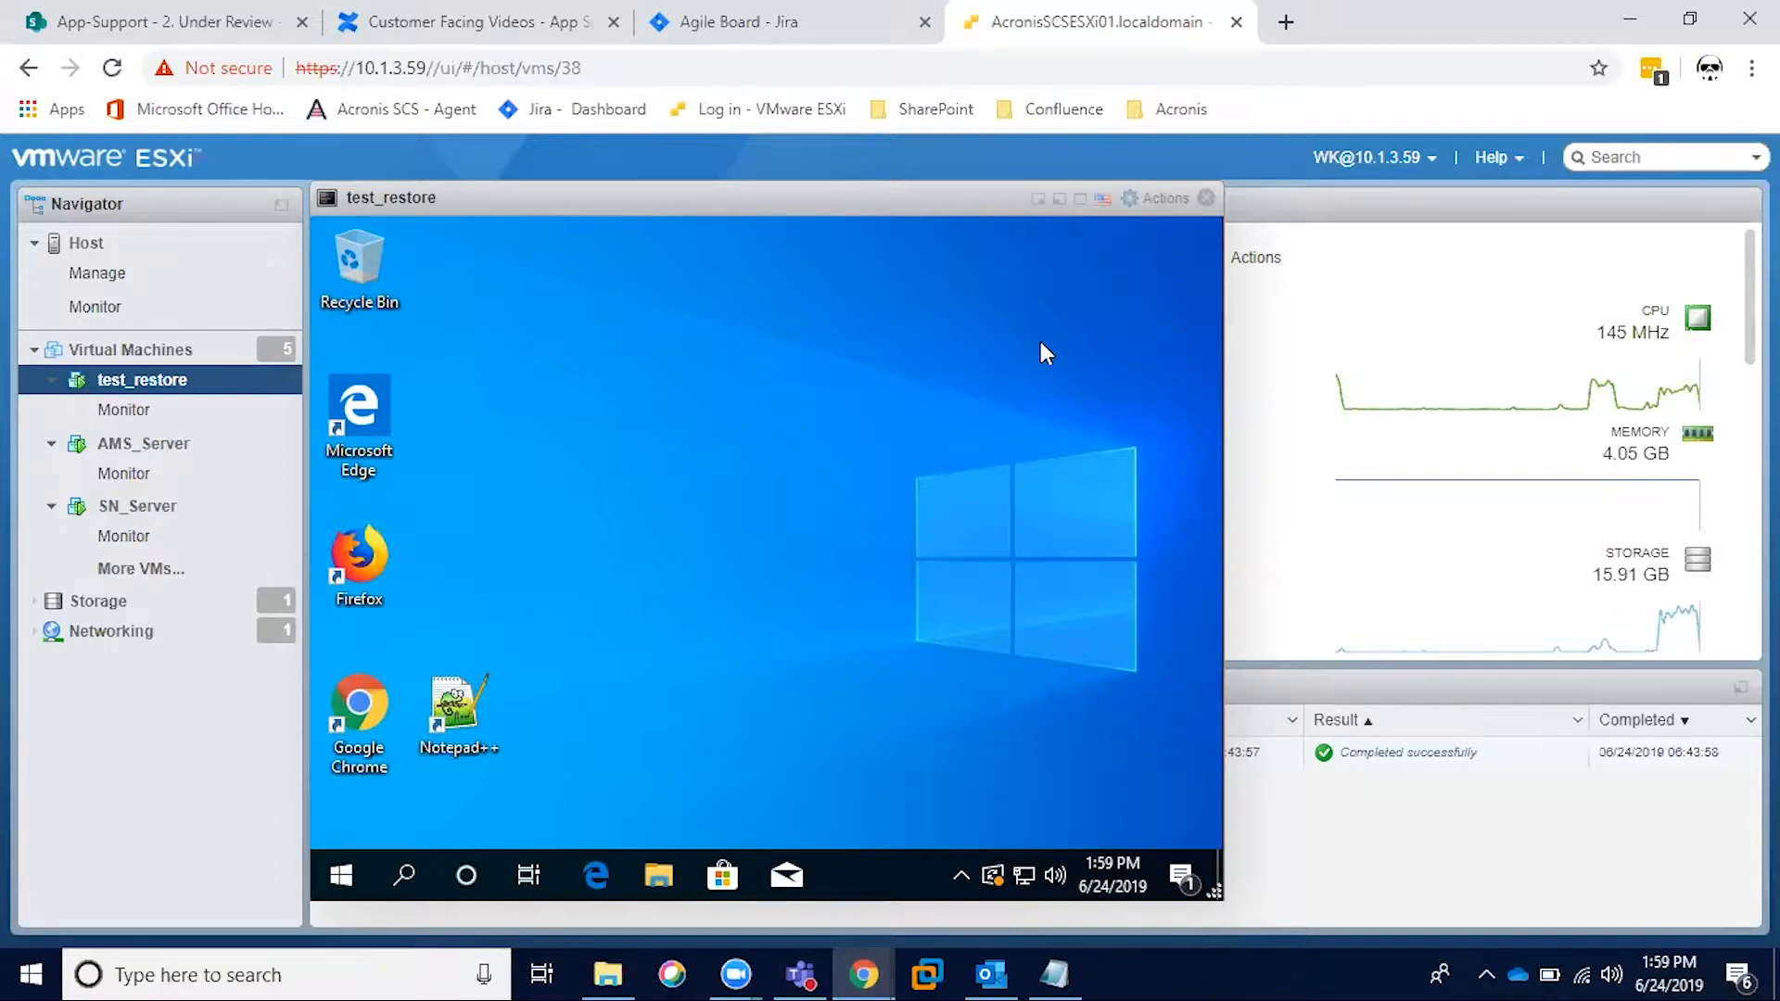
pyautogui.moveTo(1207, 198)
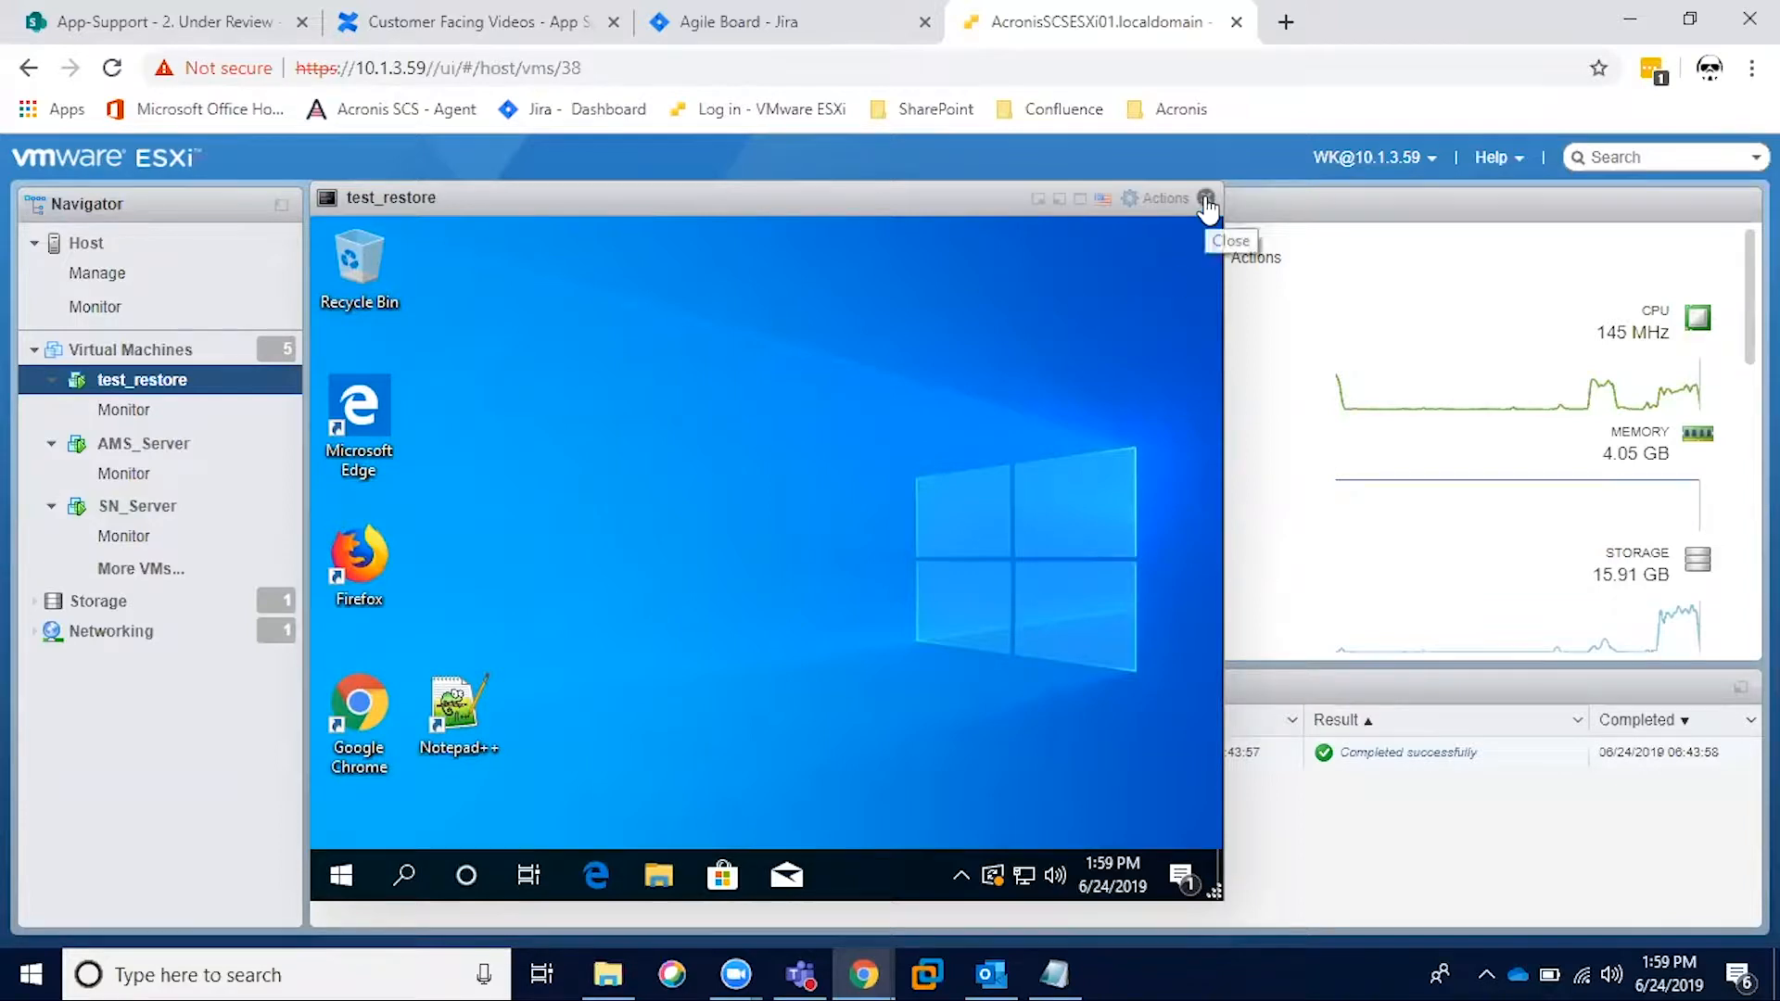
# Switch from the test_restore console to a full-screen AMS_Server console showing DESKTOP-J7M4EQF's recovery points
pyautogui.click(144, 443)
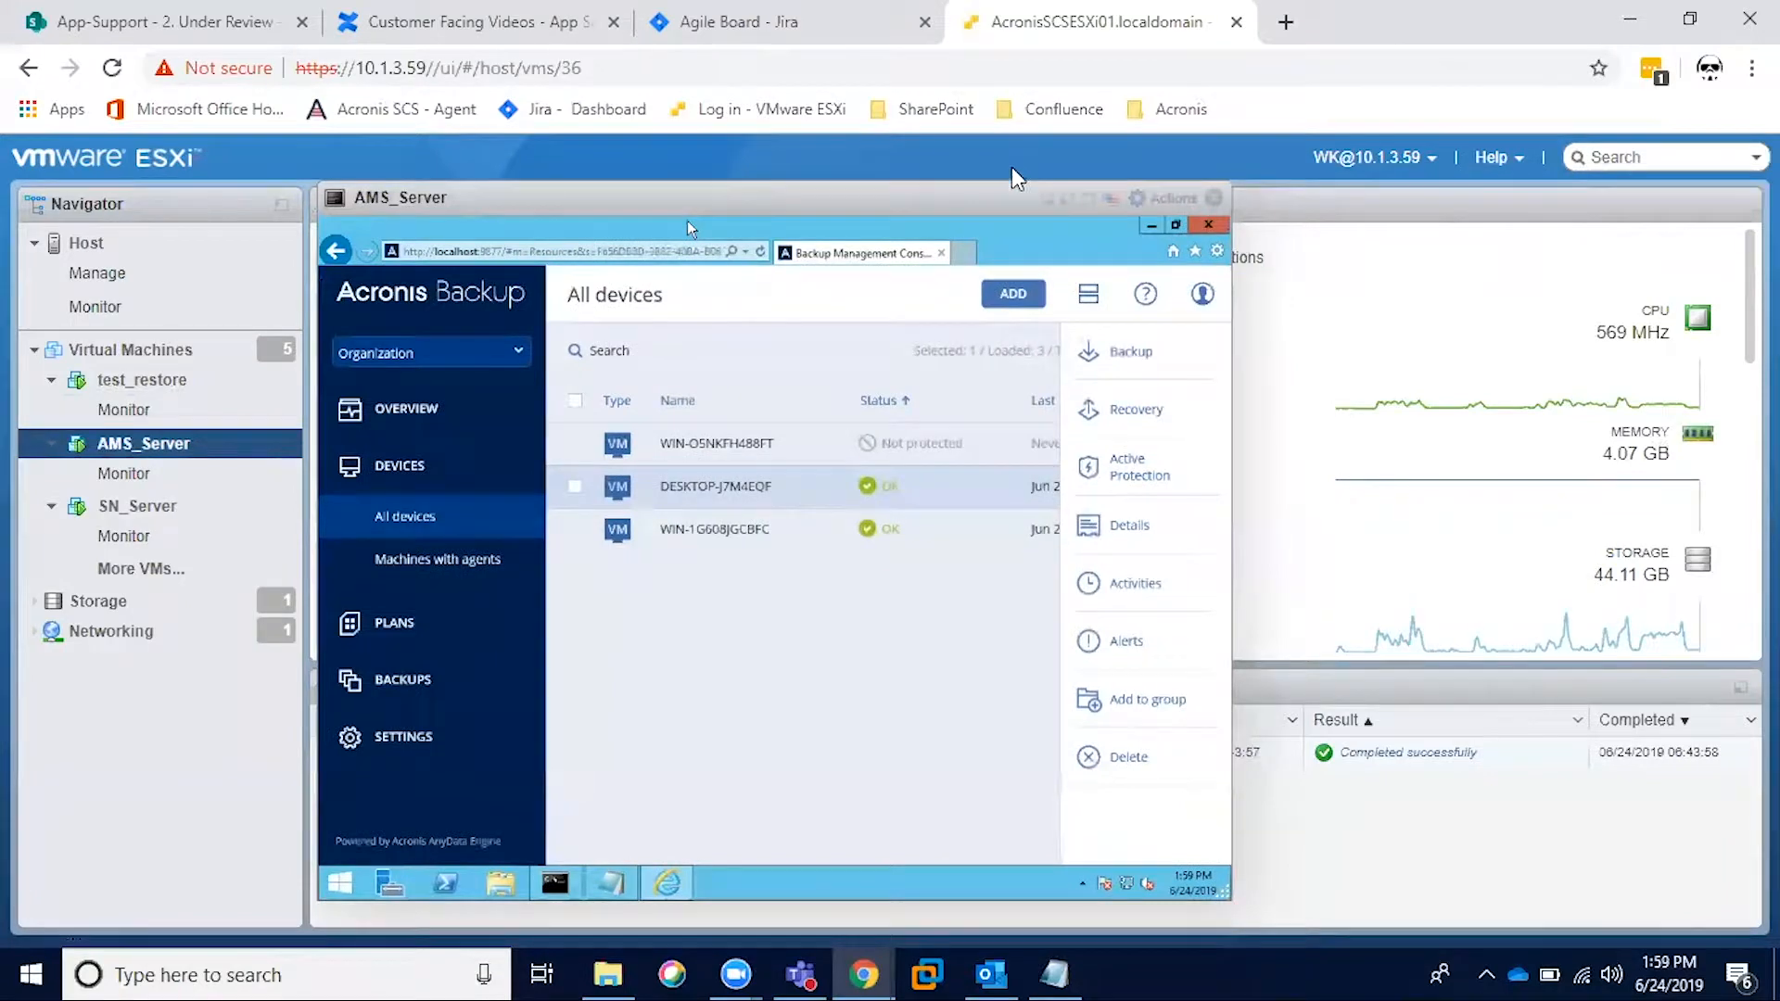
pyautogui.moveTo(1112, 204)
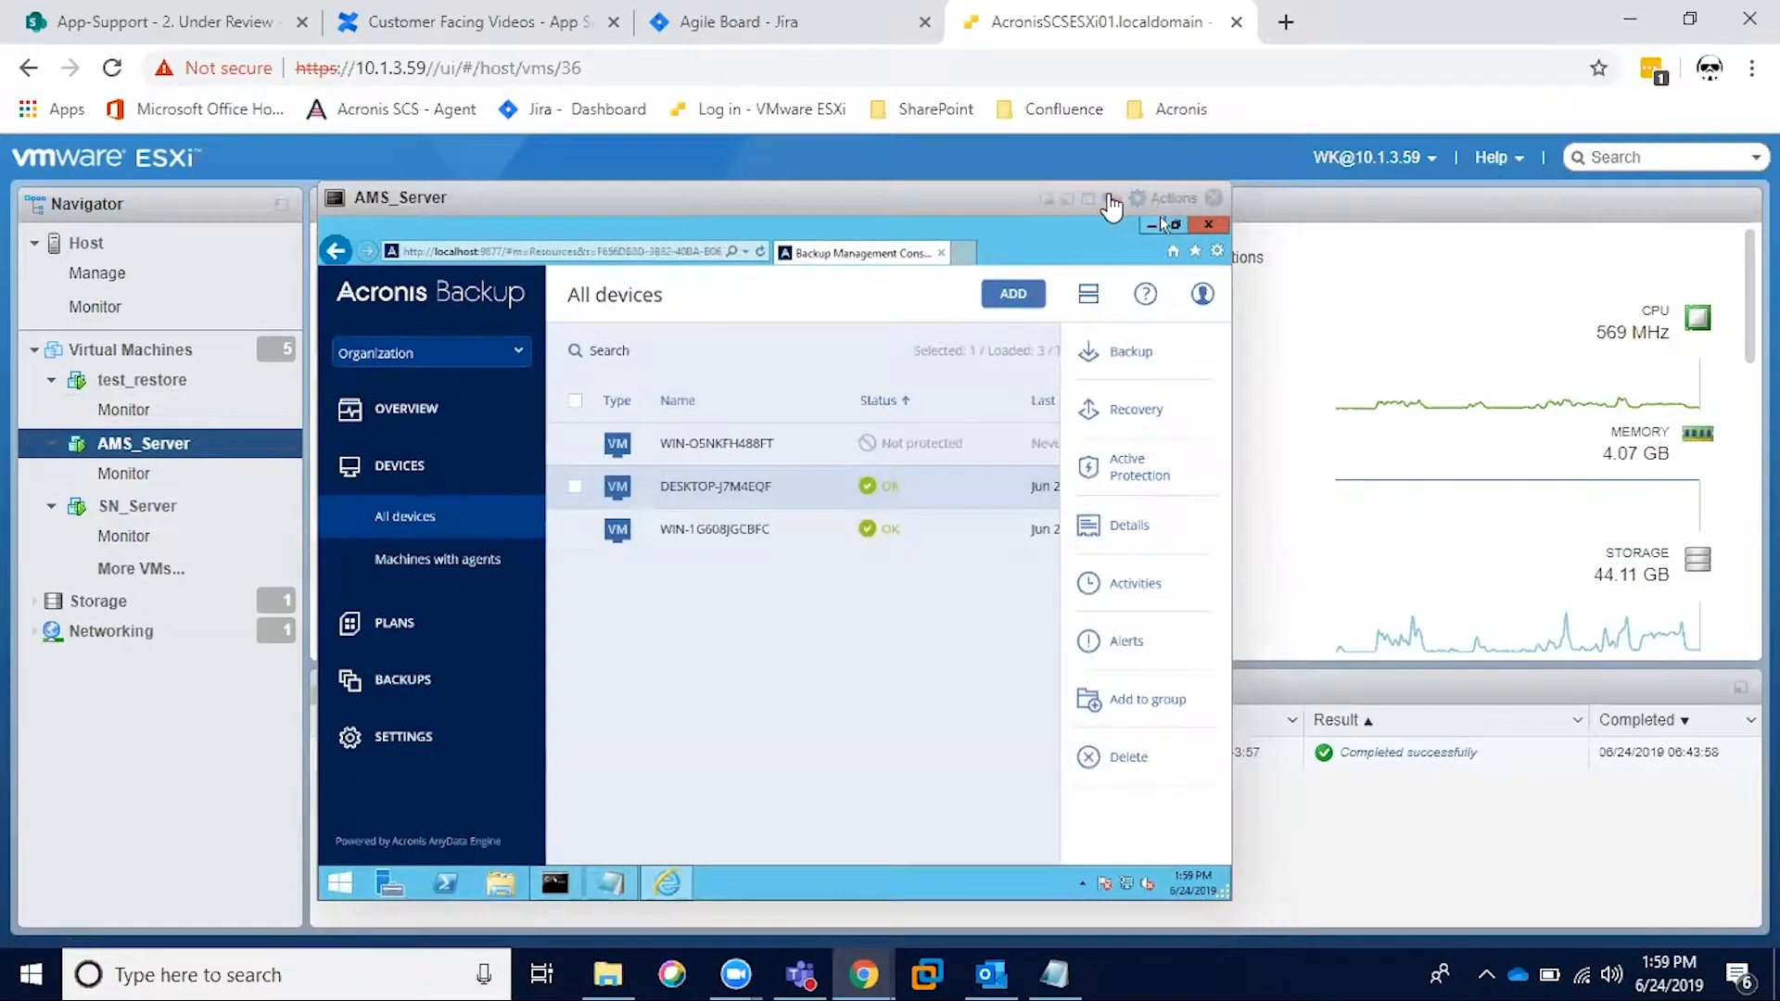
pyautogui.click(1175, 224)
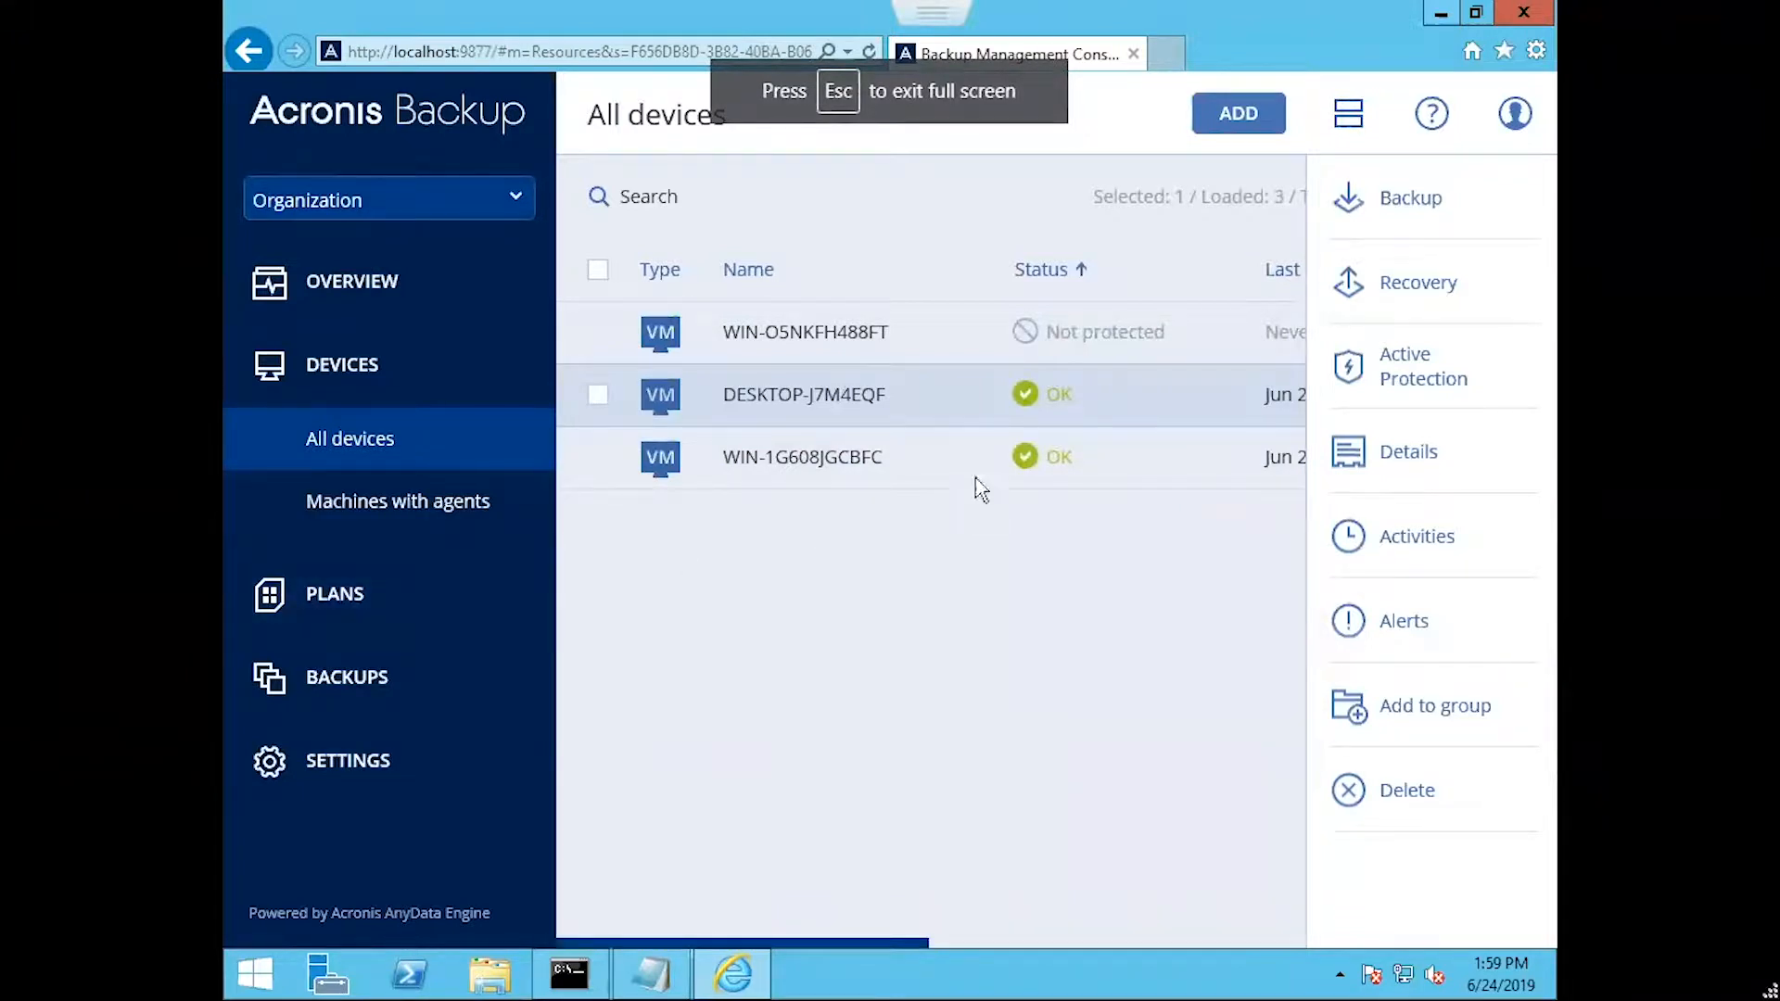
pyautogui.click(1417, 281)
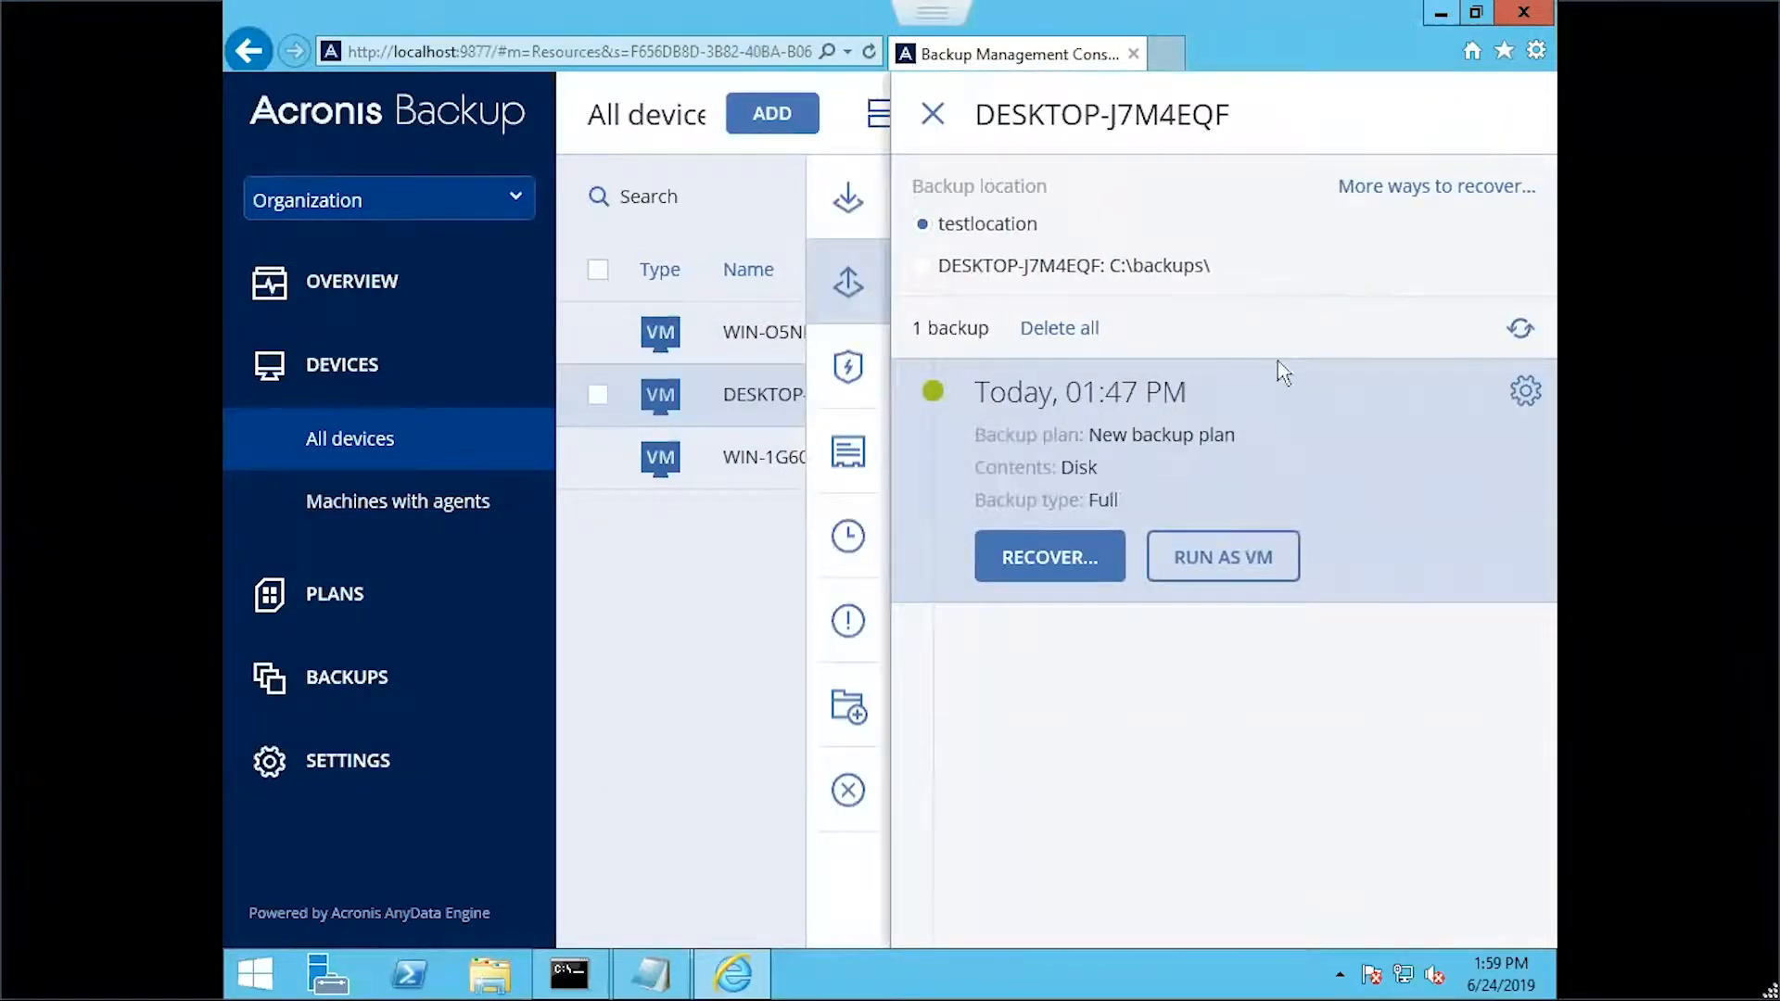
pyautogui.moveTo(1002, 489)
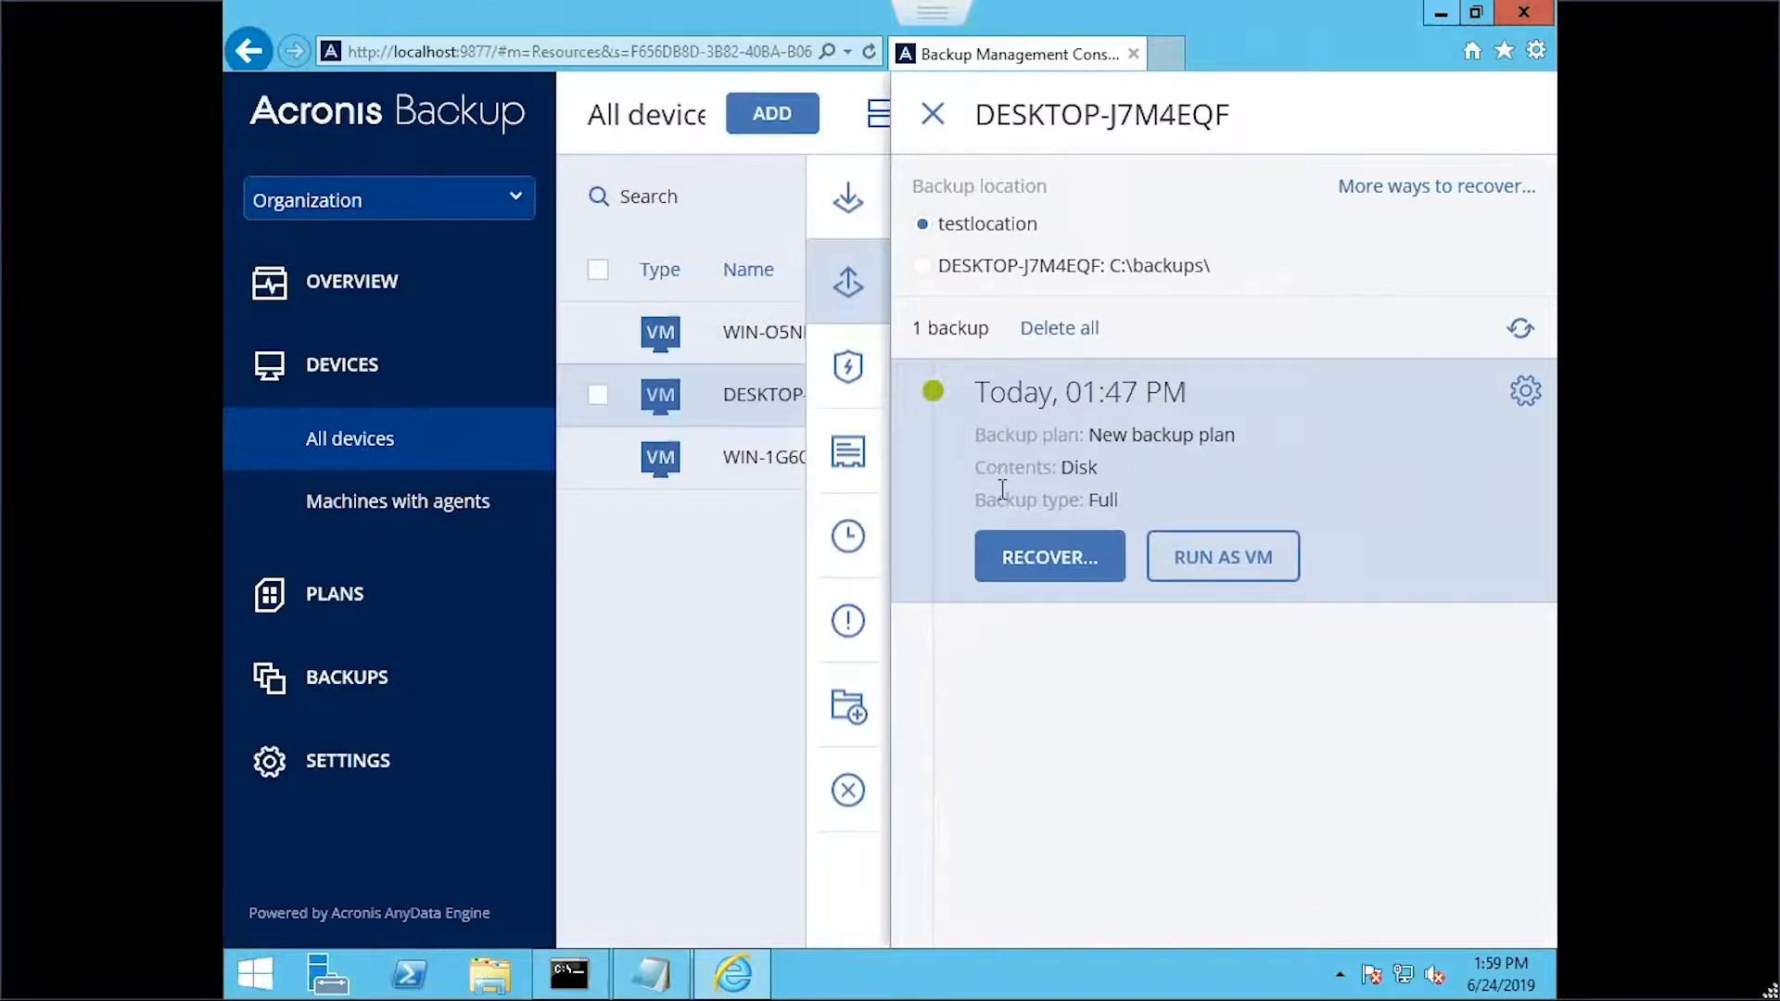
pyautogui.moveTo(1159, 400)
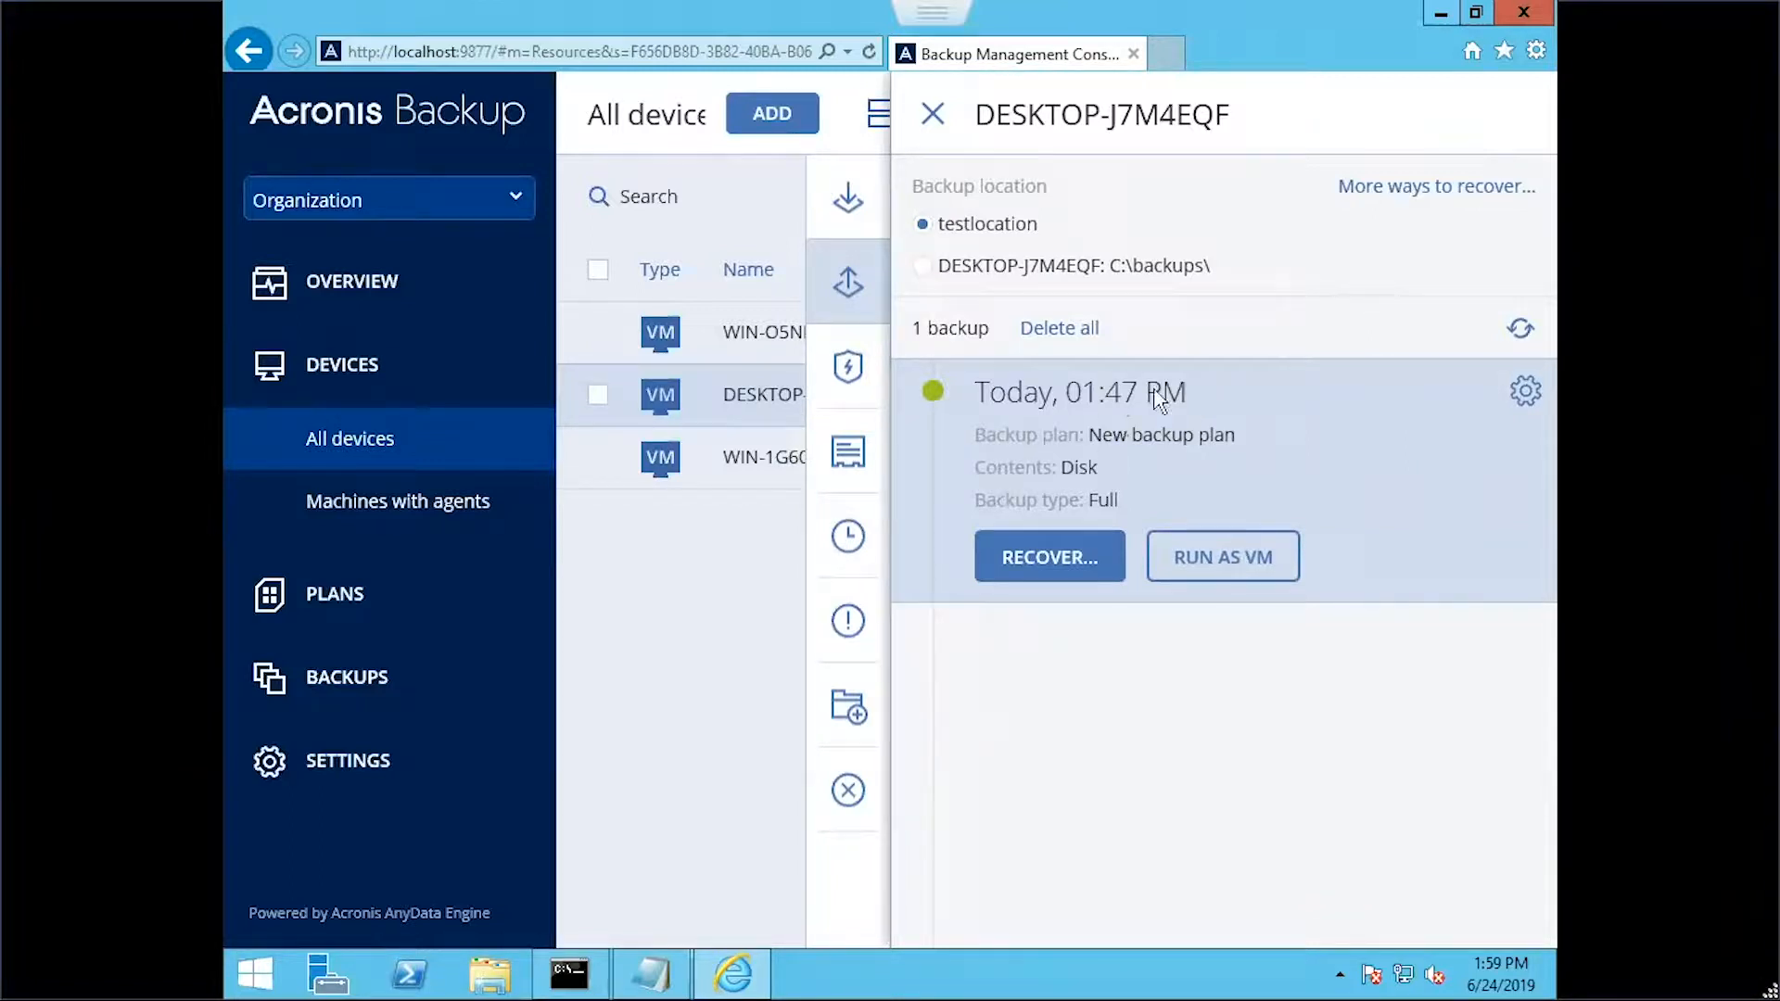
# Choose Entire machine recovery from the 01:47 PM backup and start it
pyautogui.click(1047, 556)
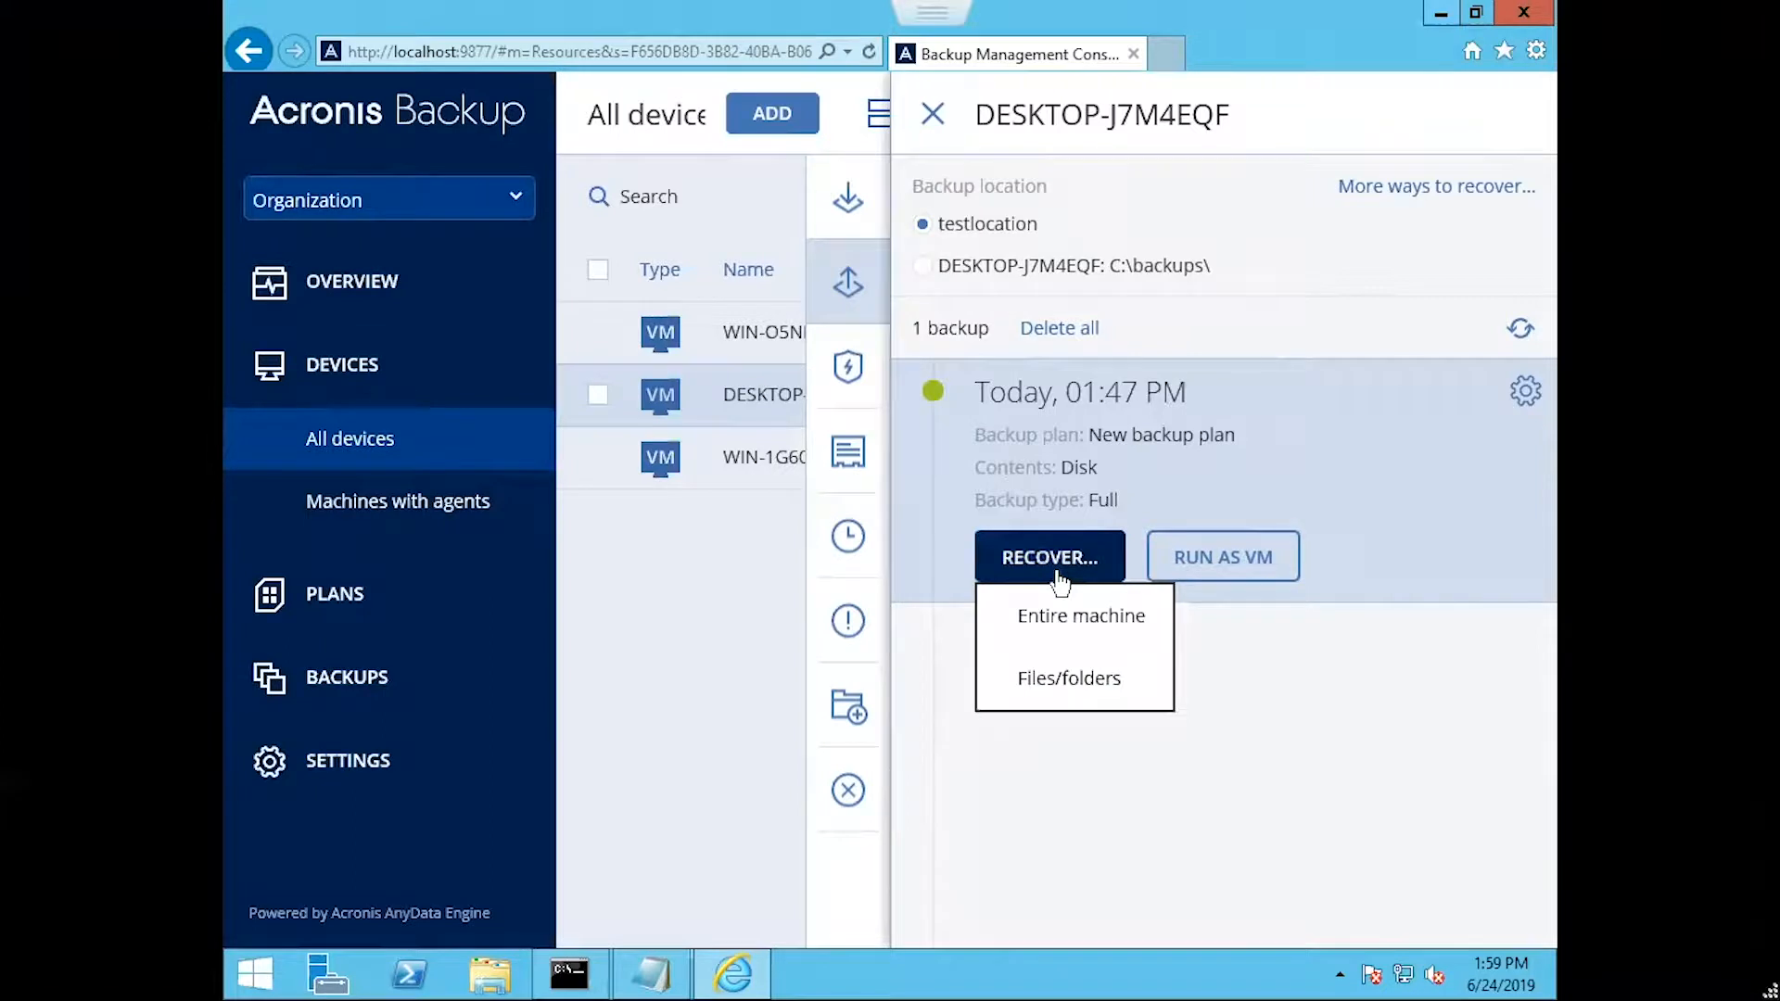
pyautogui.click(1079, 616)
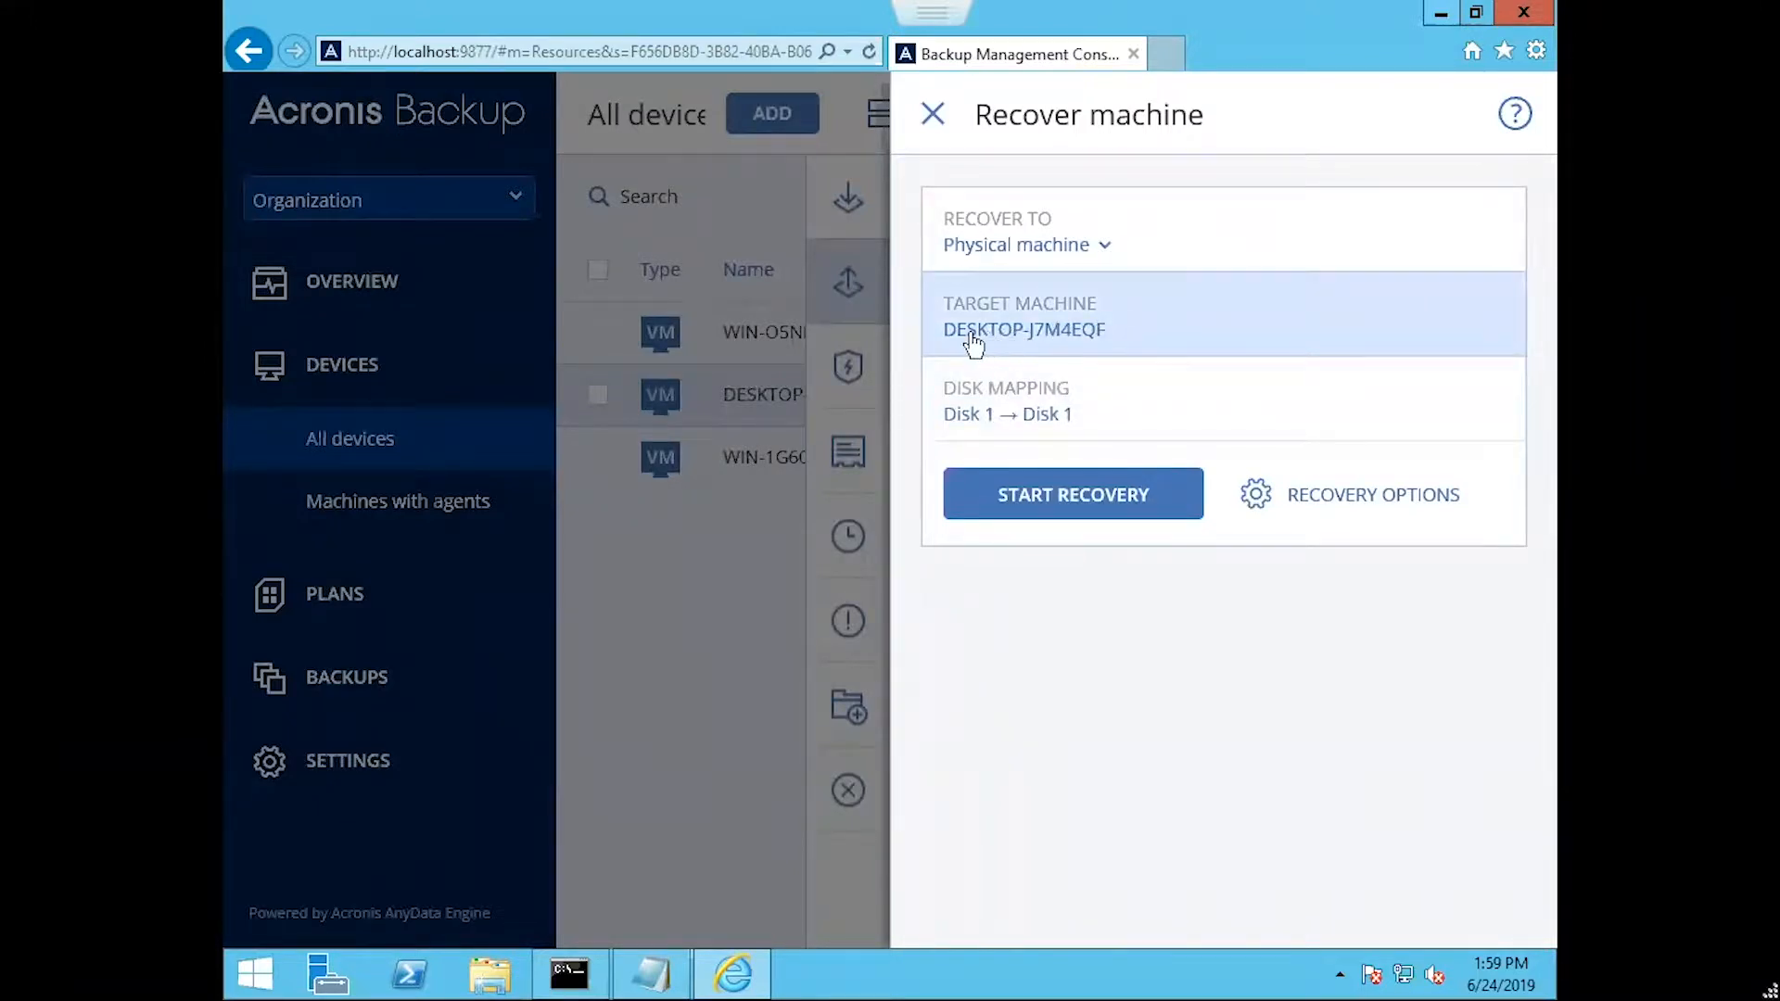
pyautogui.moveTo(1007, 414)
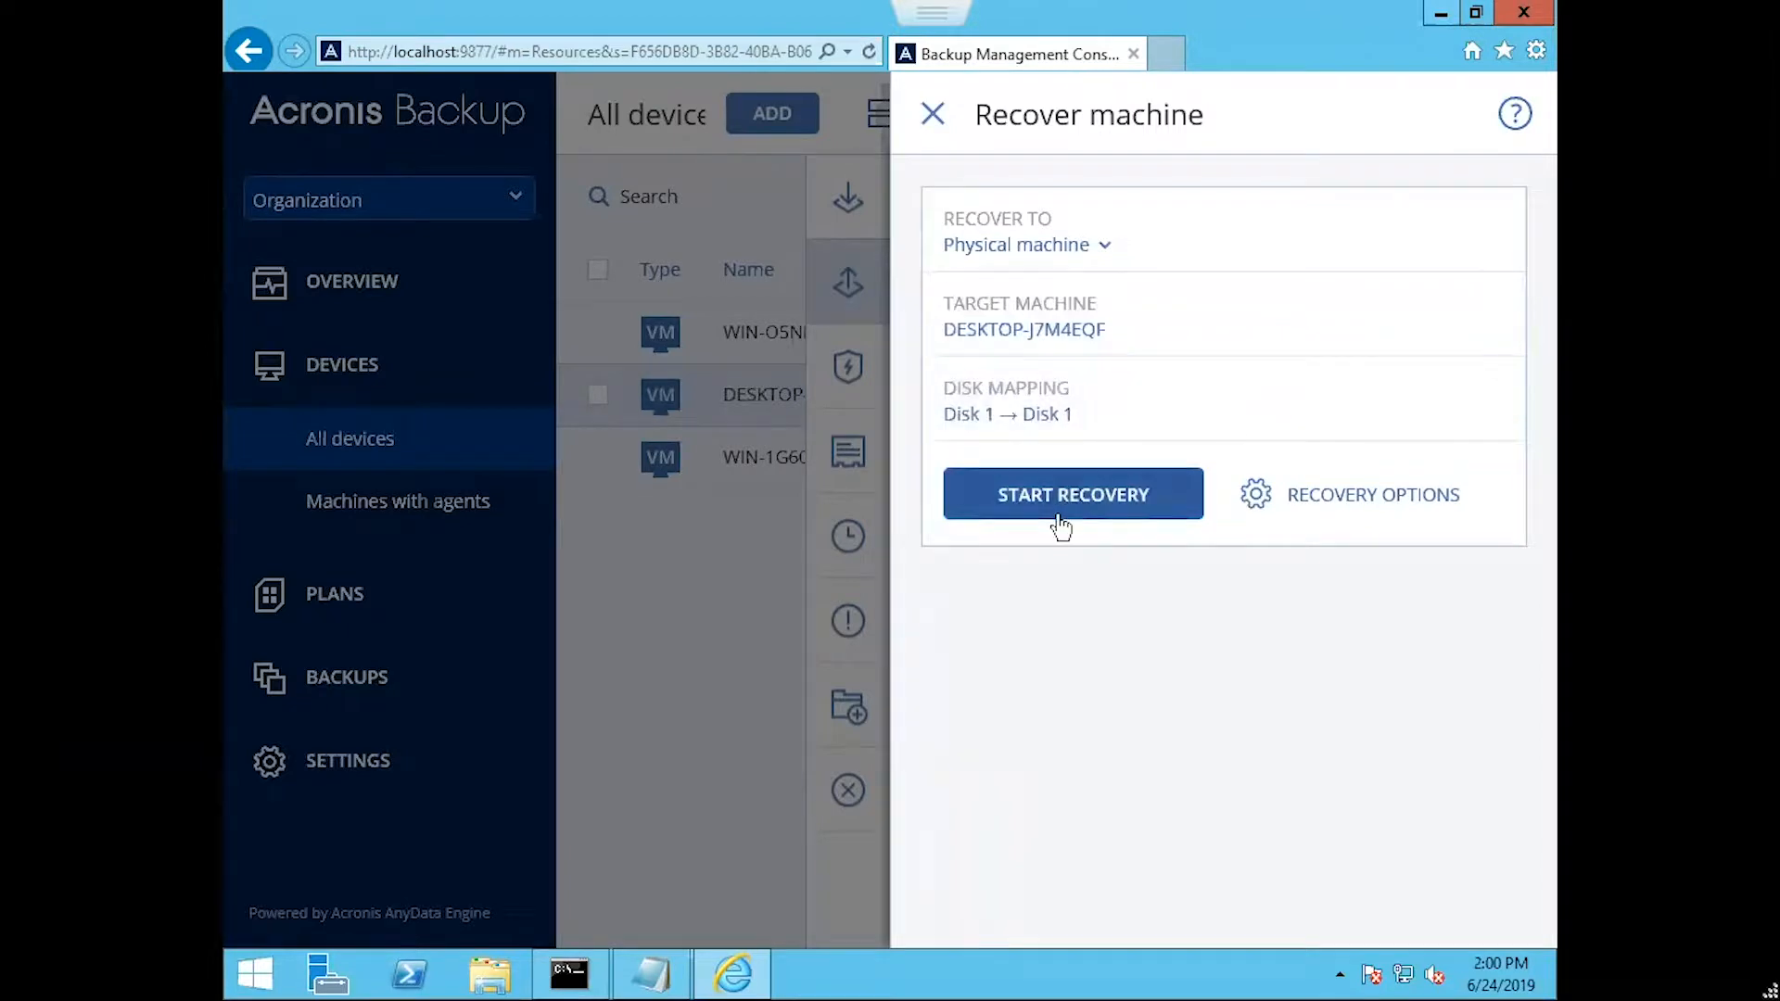
pyautogui.click(1073, 495)
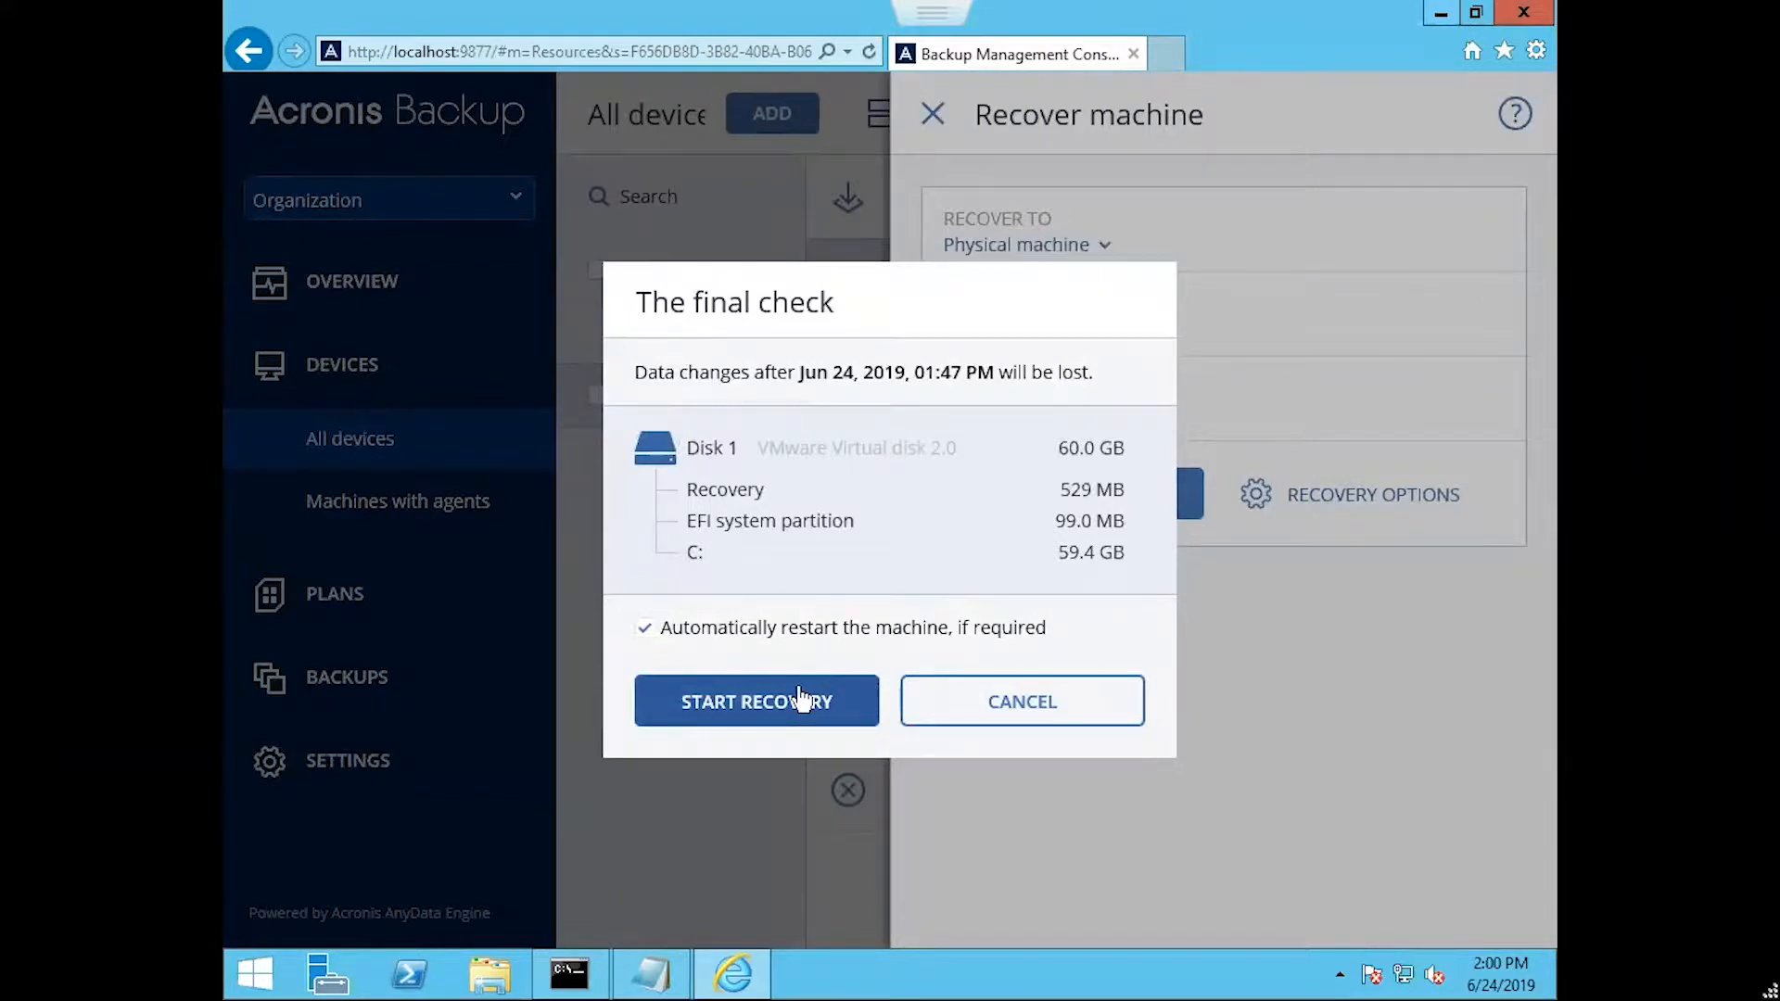
# Confirm the final check to start recovering DESKTOP-J7M4EQF despite losing later data
pyautogui.click(757, 701)
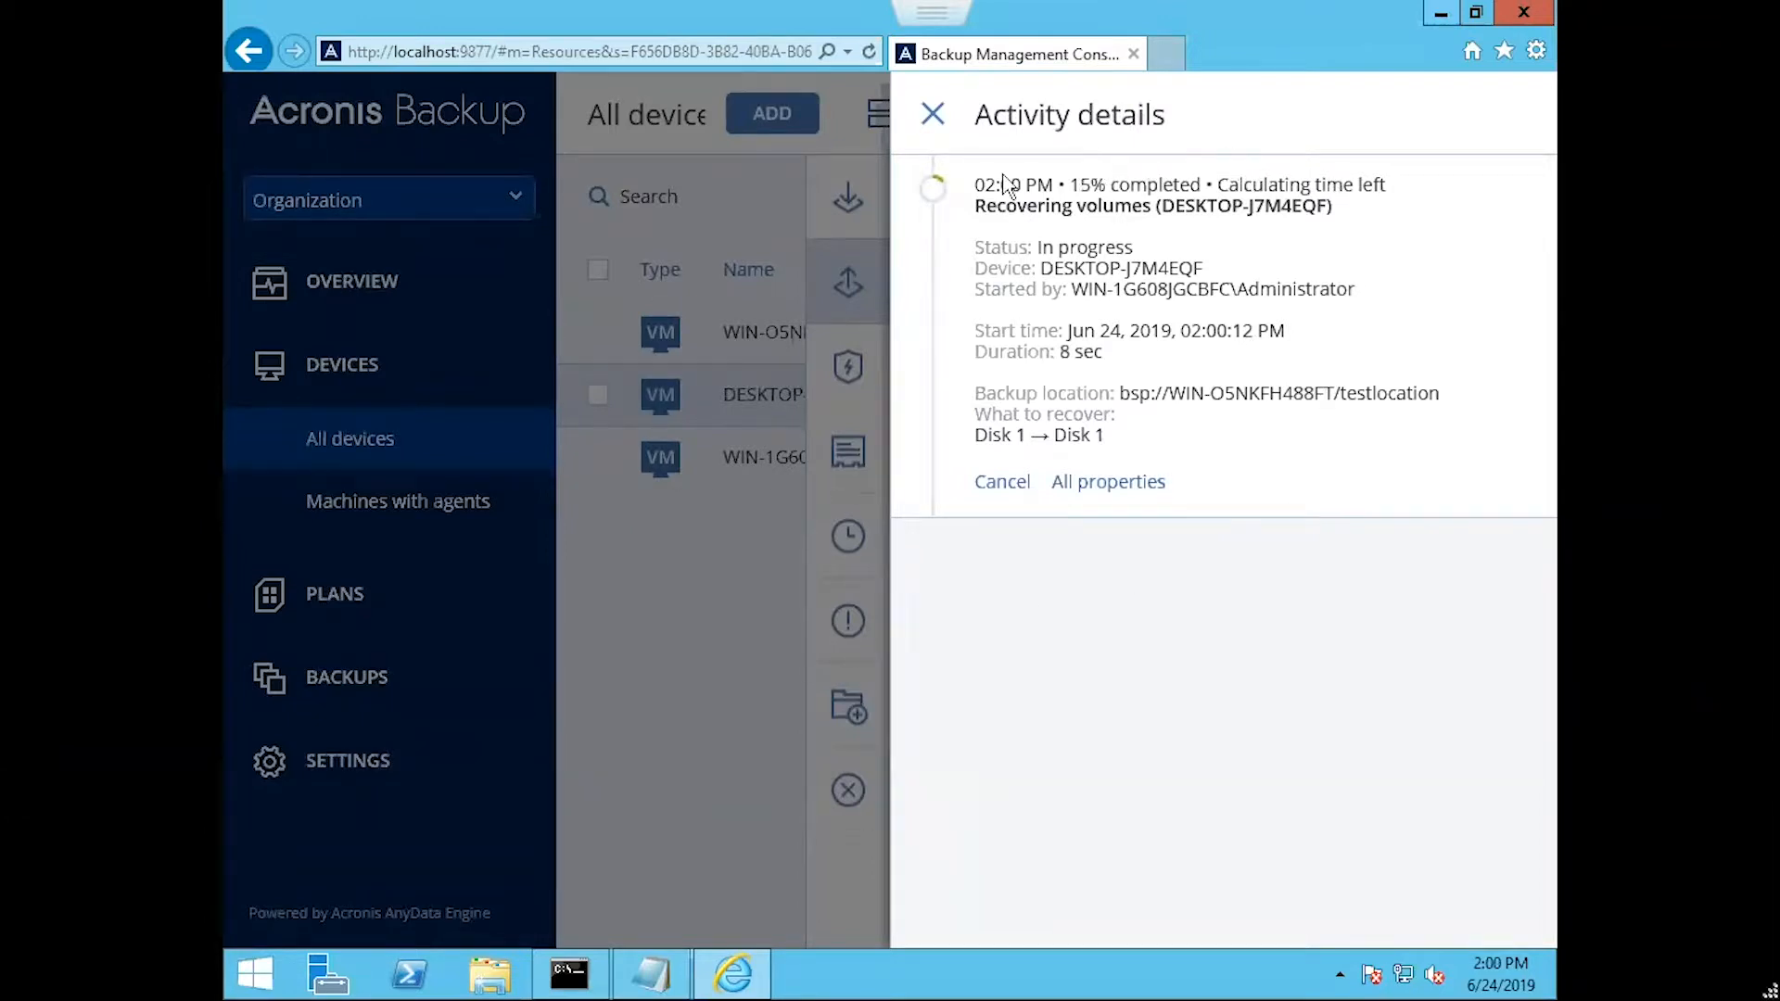
pyautogui.moveTo(1142, 318)
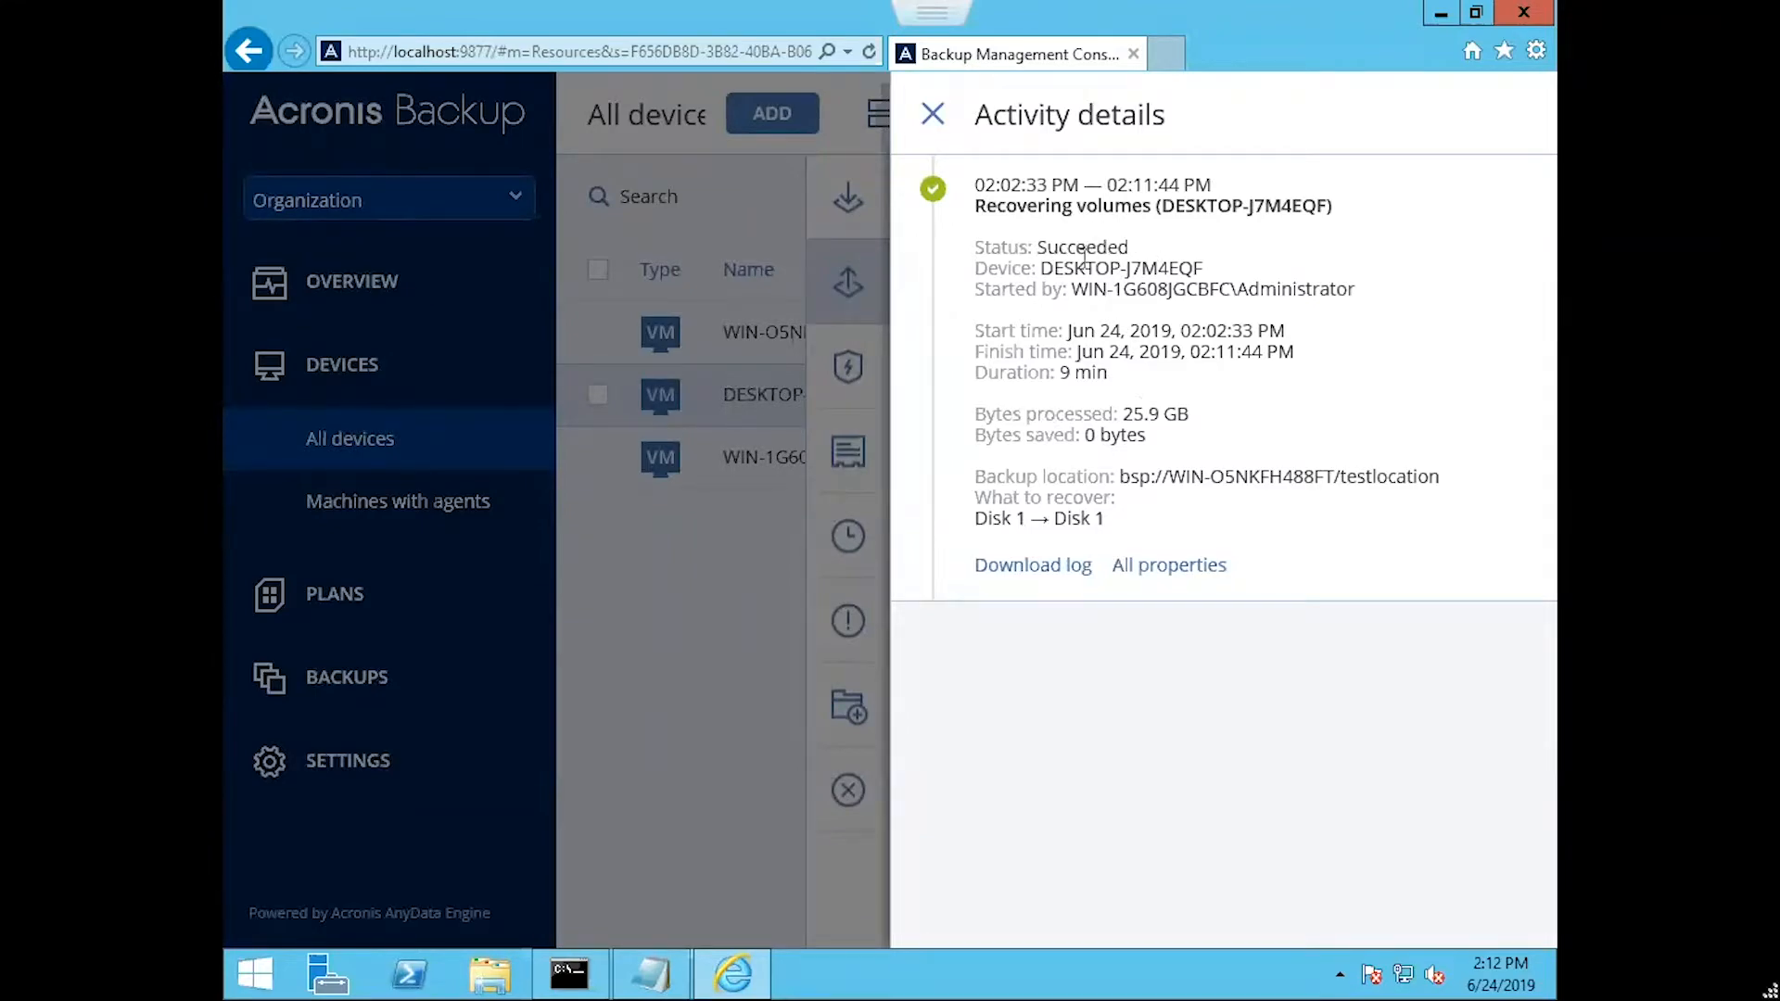
pyautogui.moveTo(896, 140)
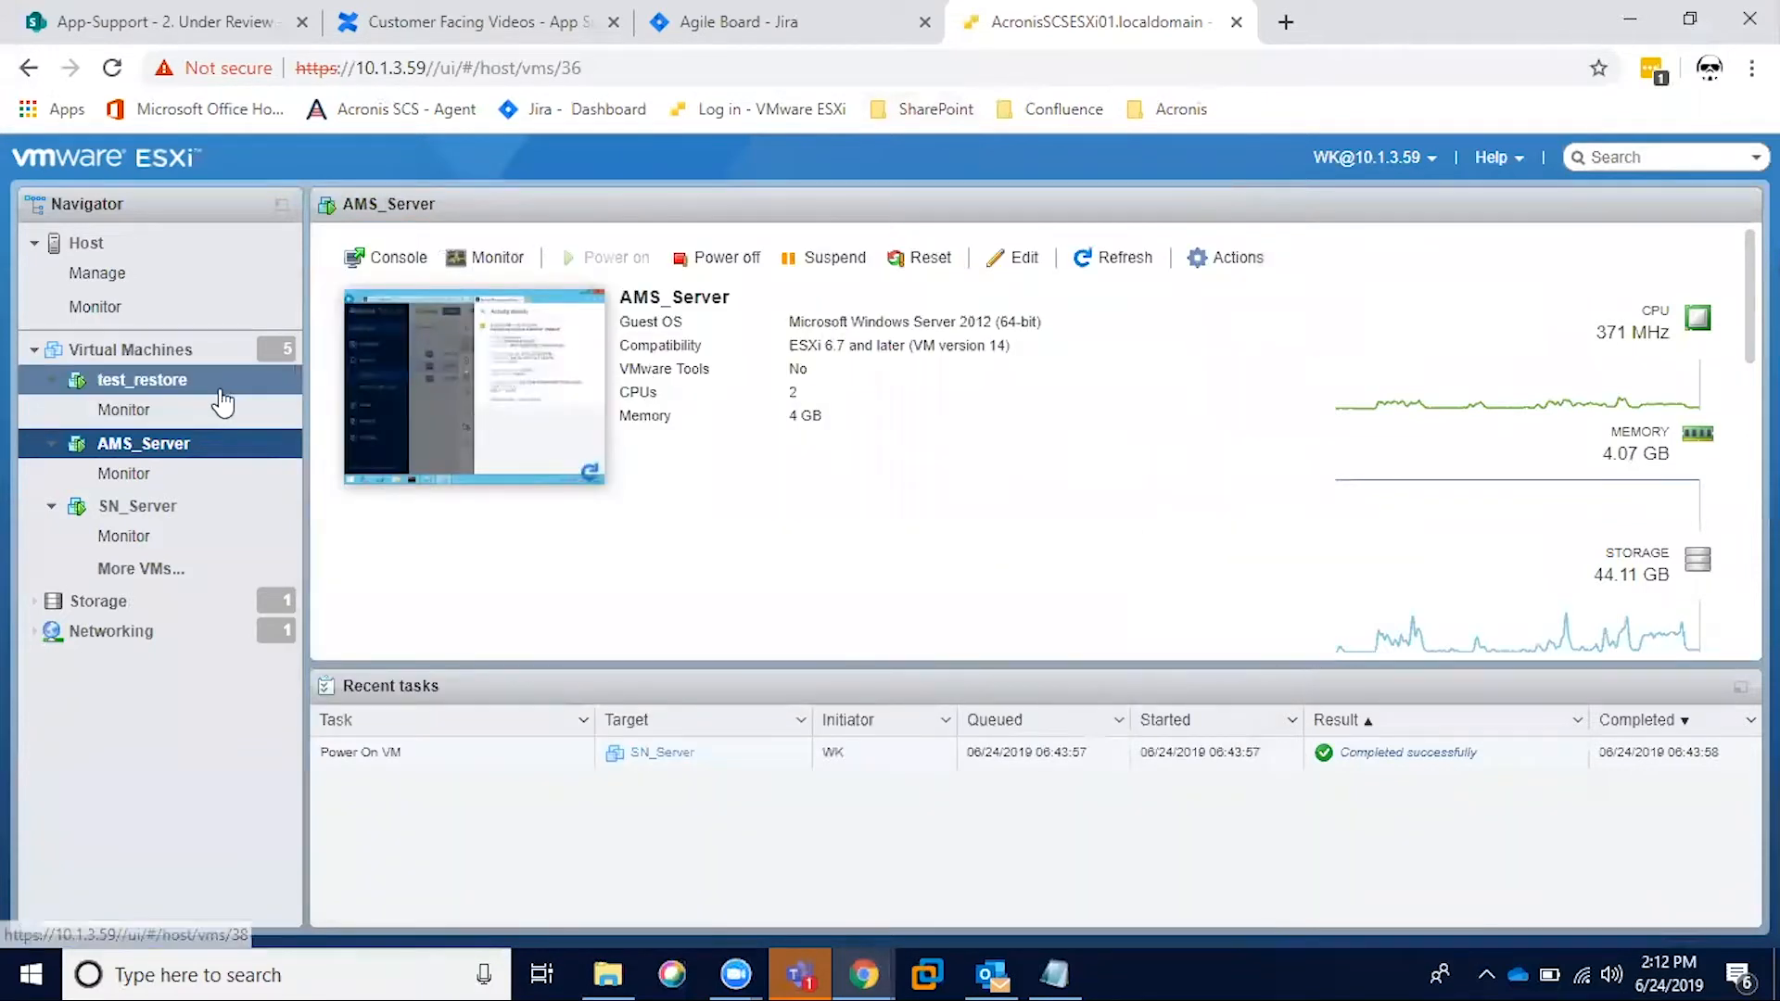
# Select the test_restore virtual machine in the ESXi Navigator
pyautogui.click(143, 379)
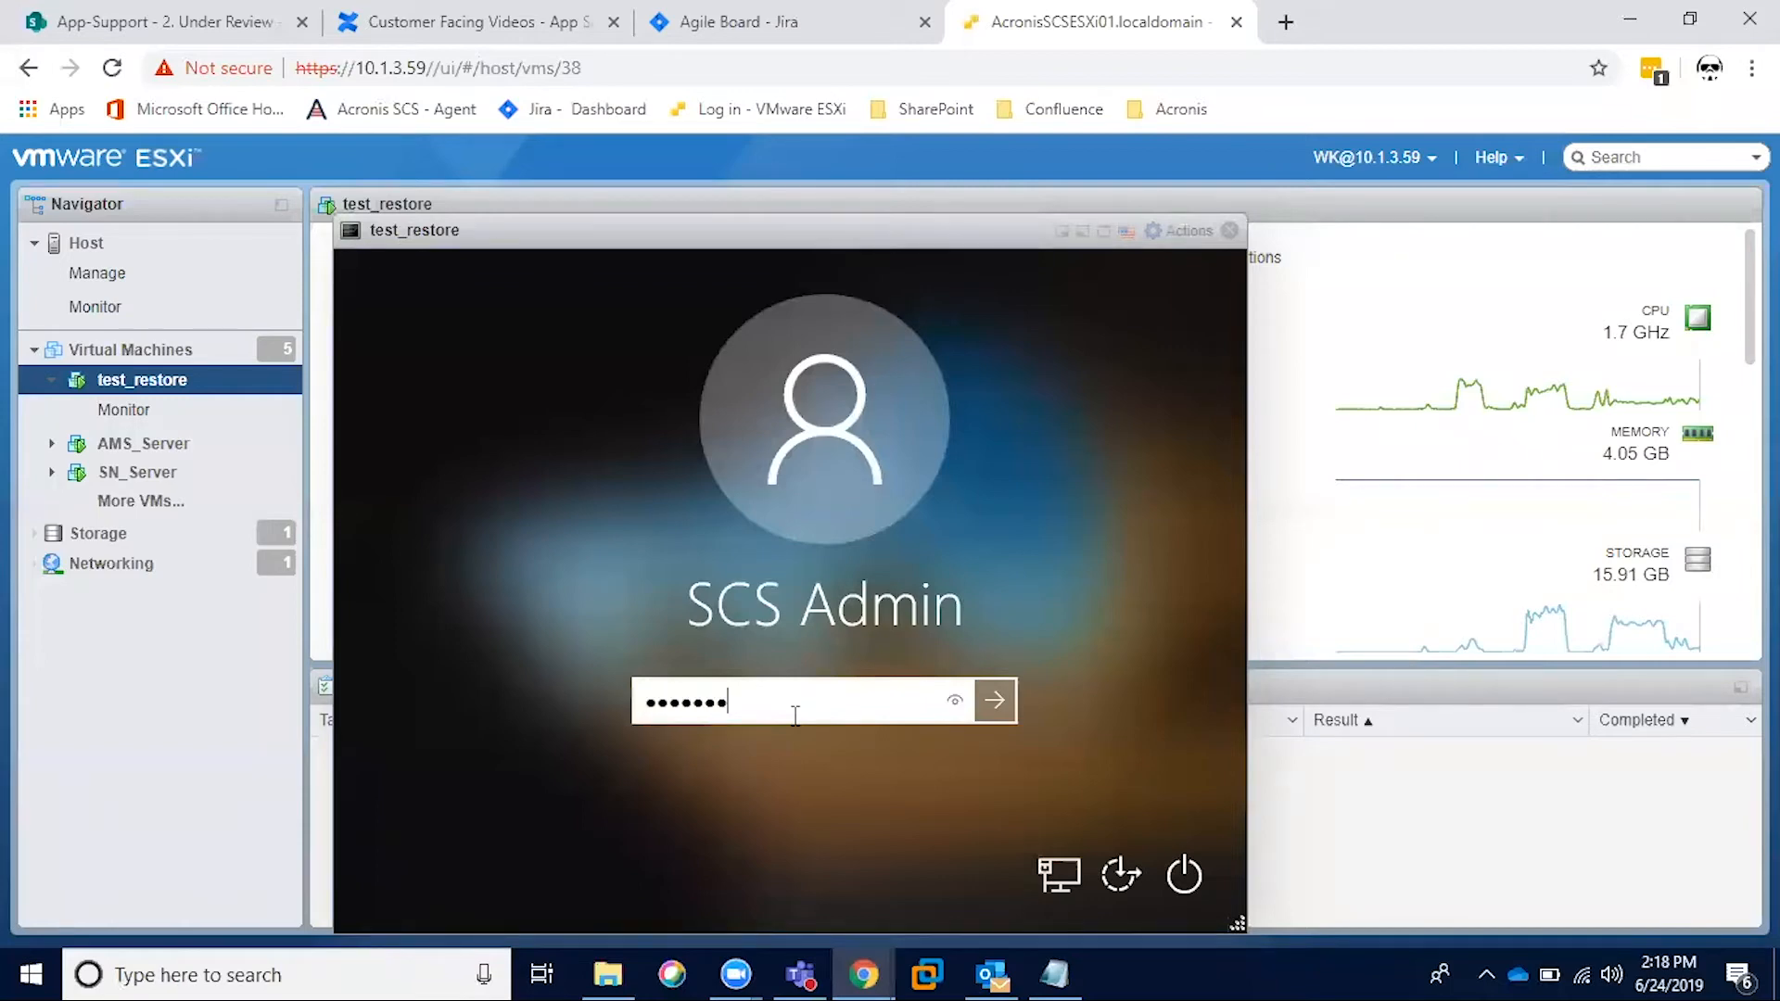
# Sign in to test_restore and view its restored desktop full screen
pyautogui.click(993, 701)
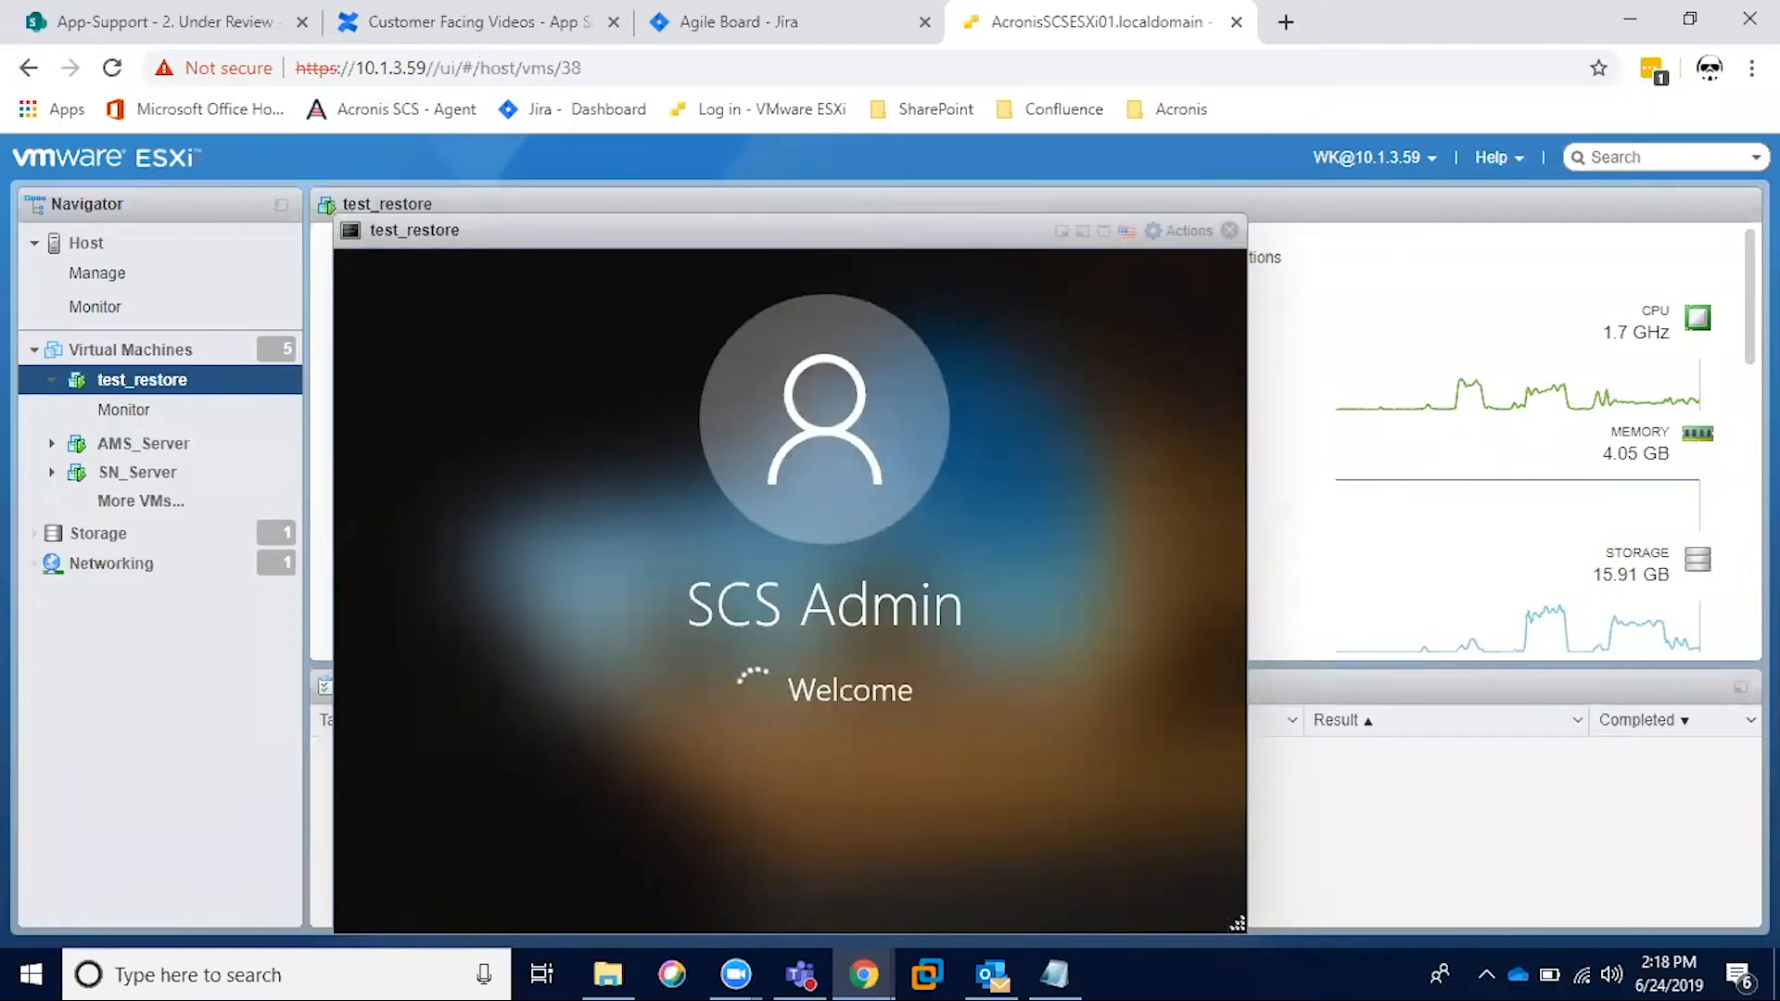
pyautogui.click(1102, 231)
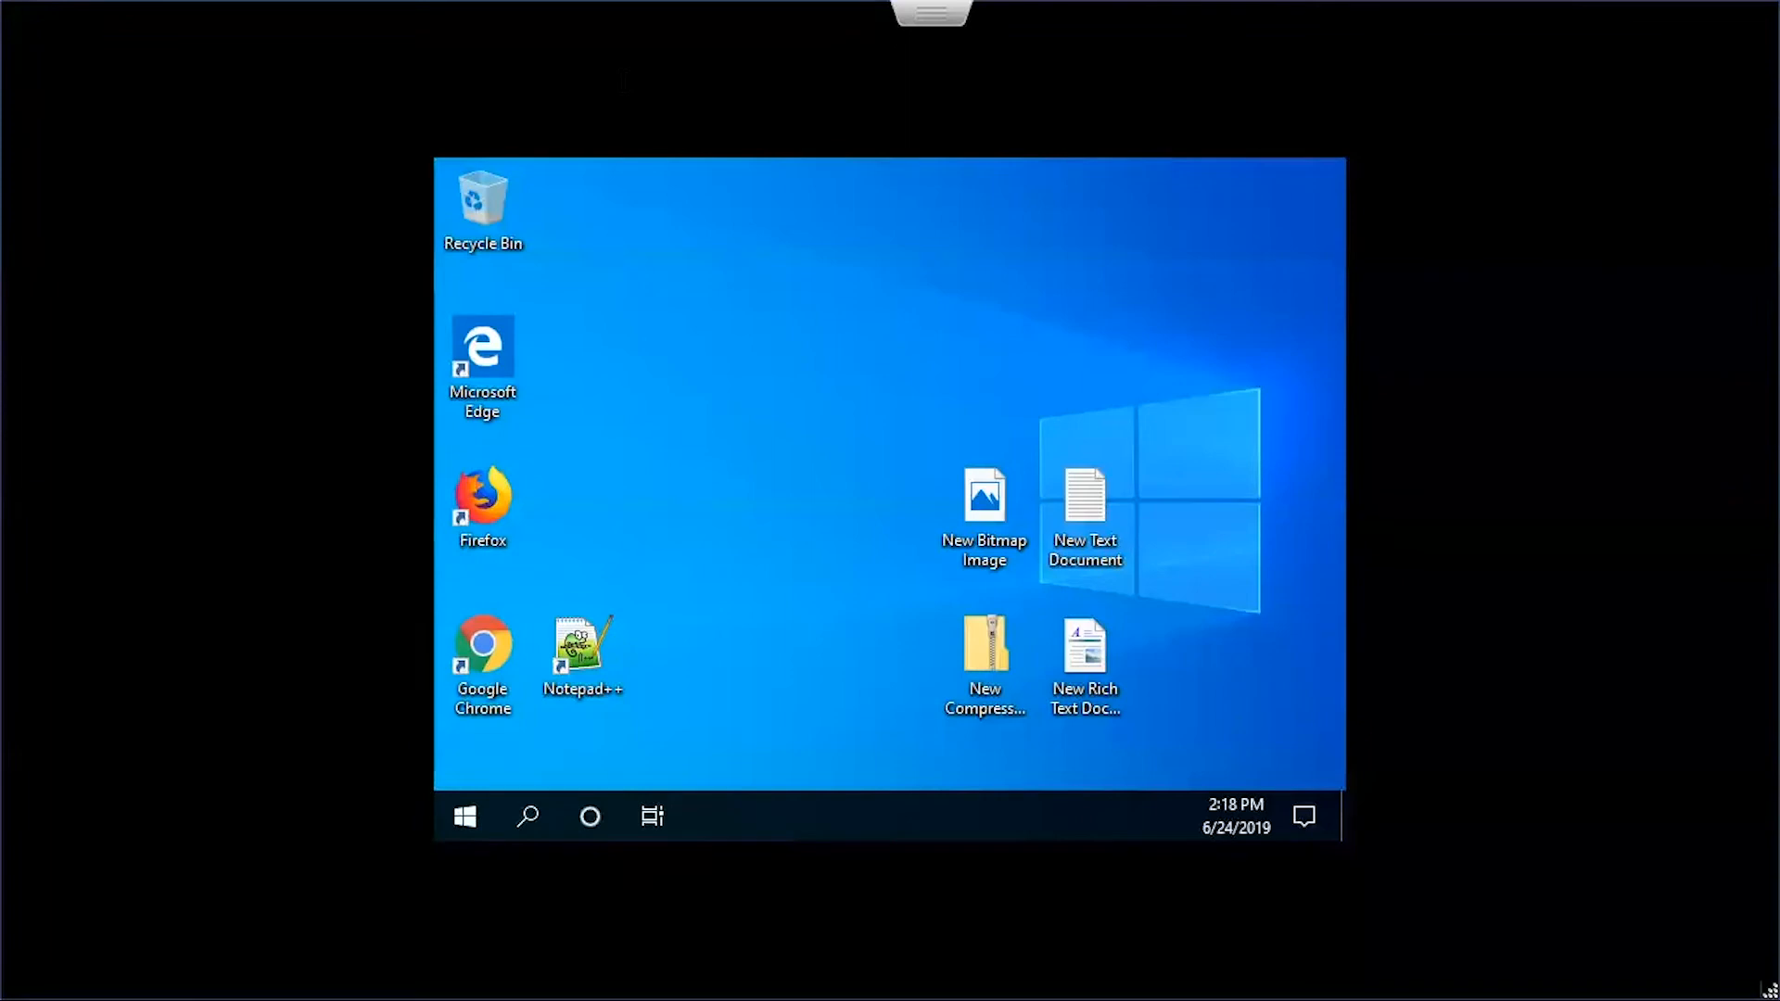
pyautogui.click(983, 515)
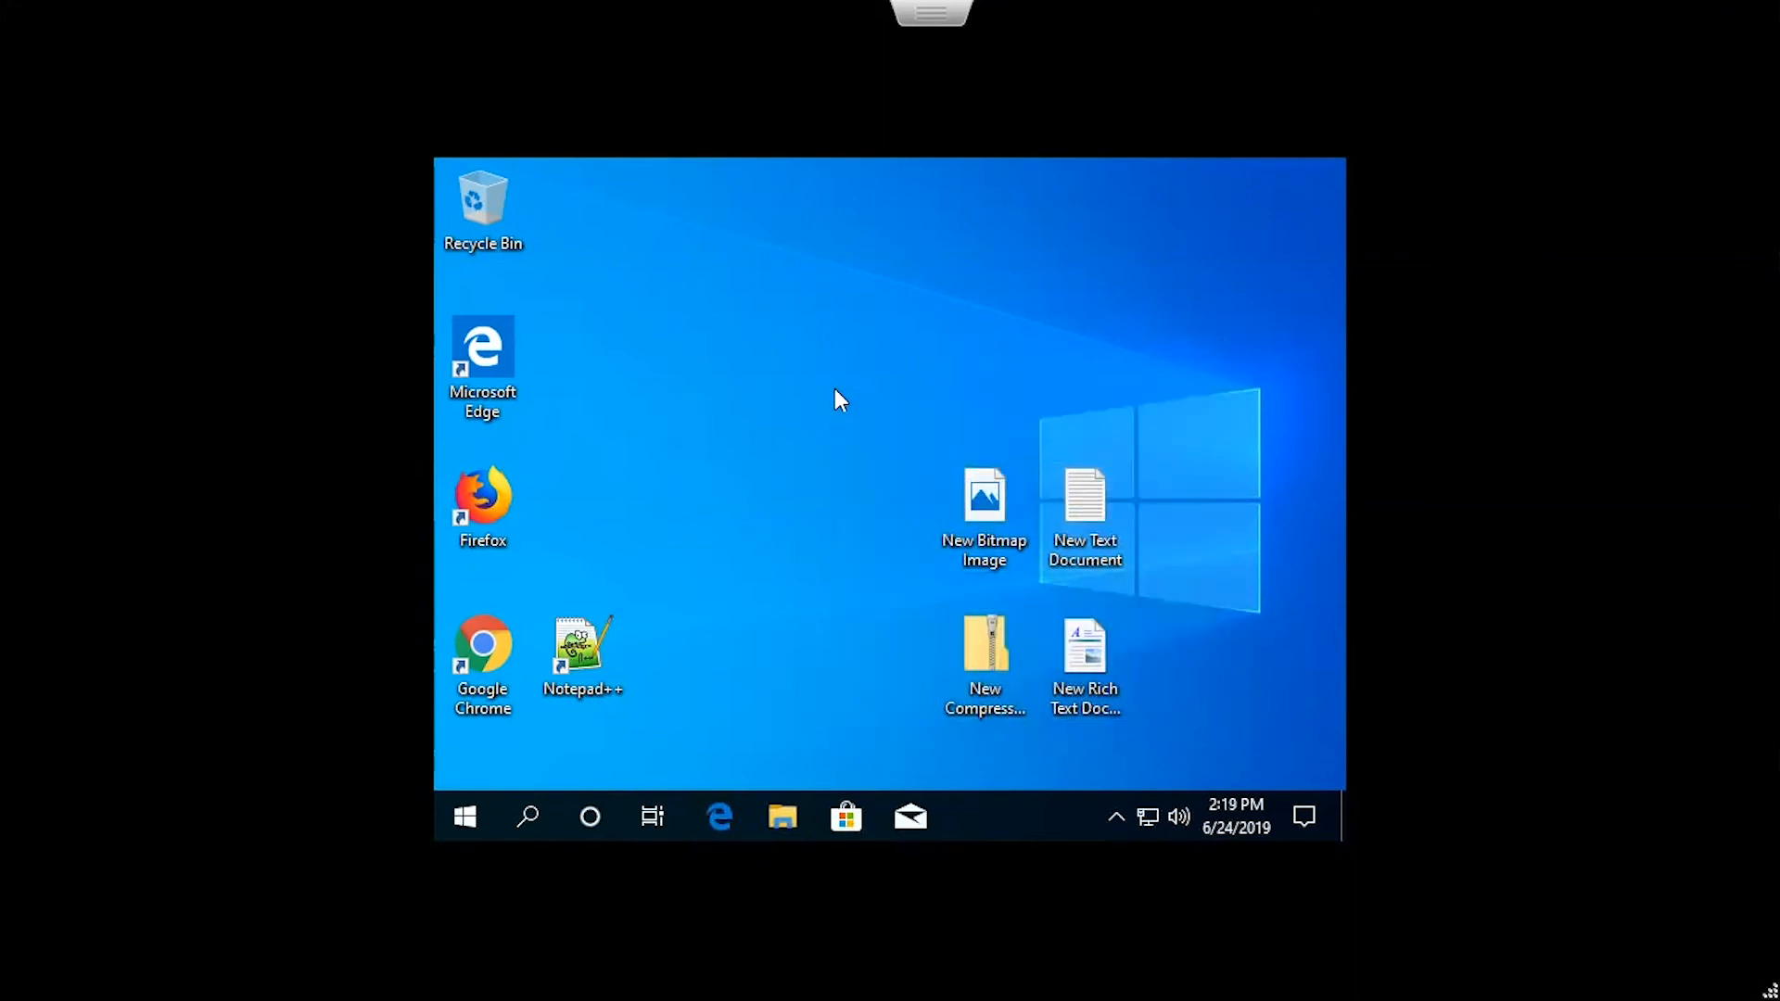
pyautogui.moveTo(856, 416)
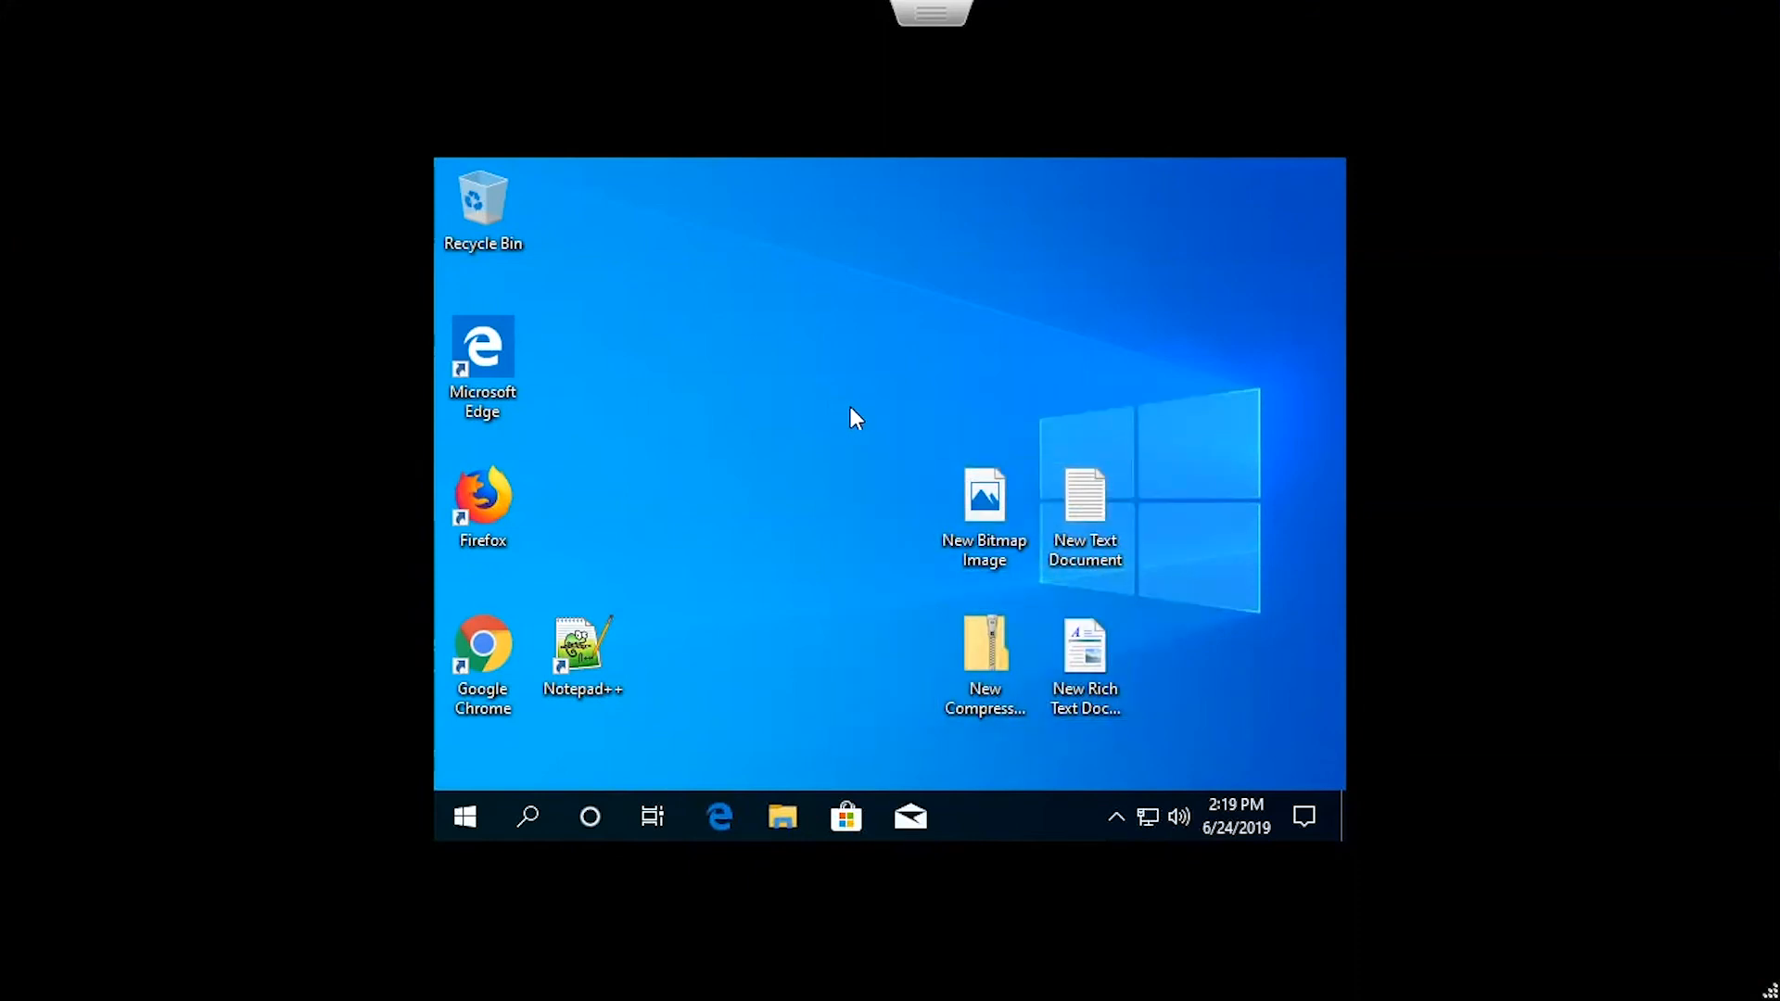
pyautogui.moveTo(915, 465)
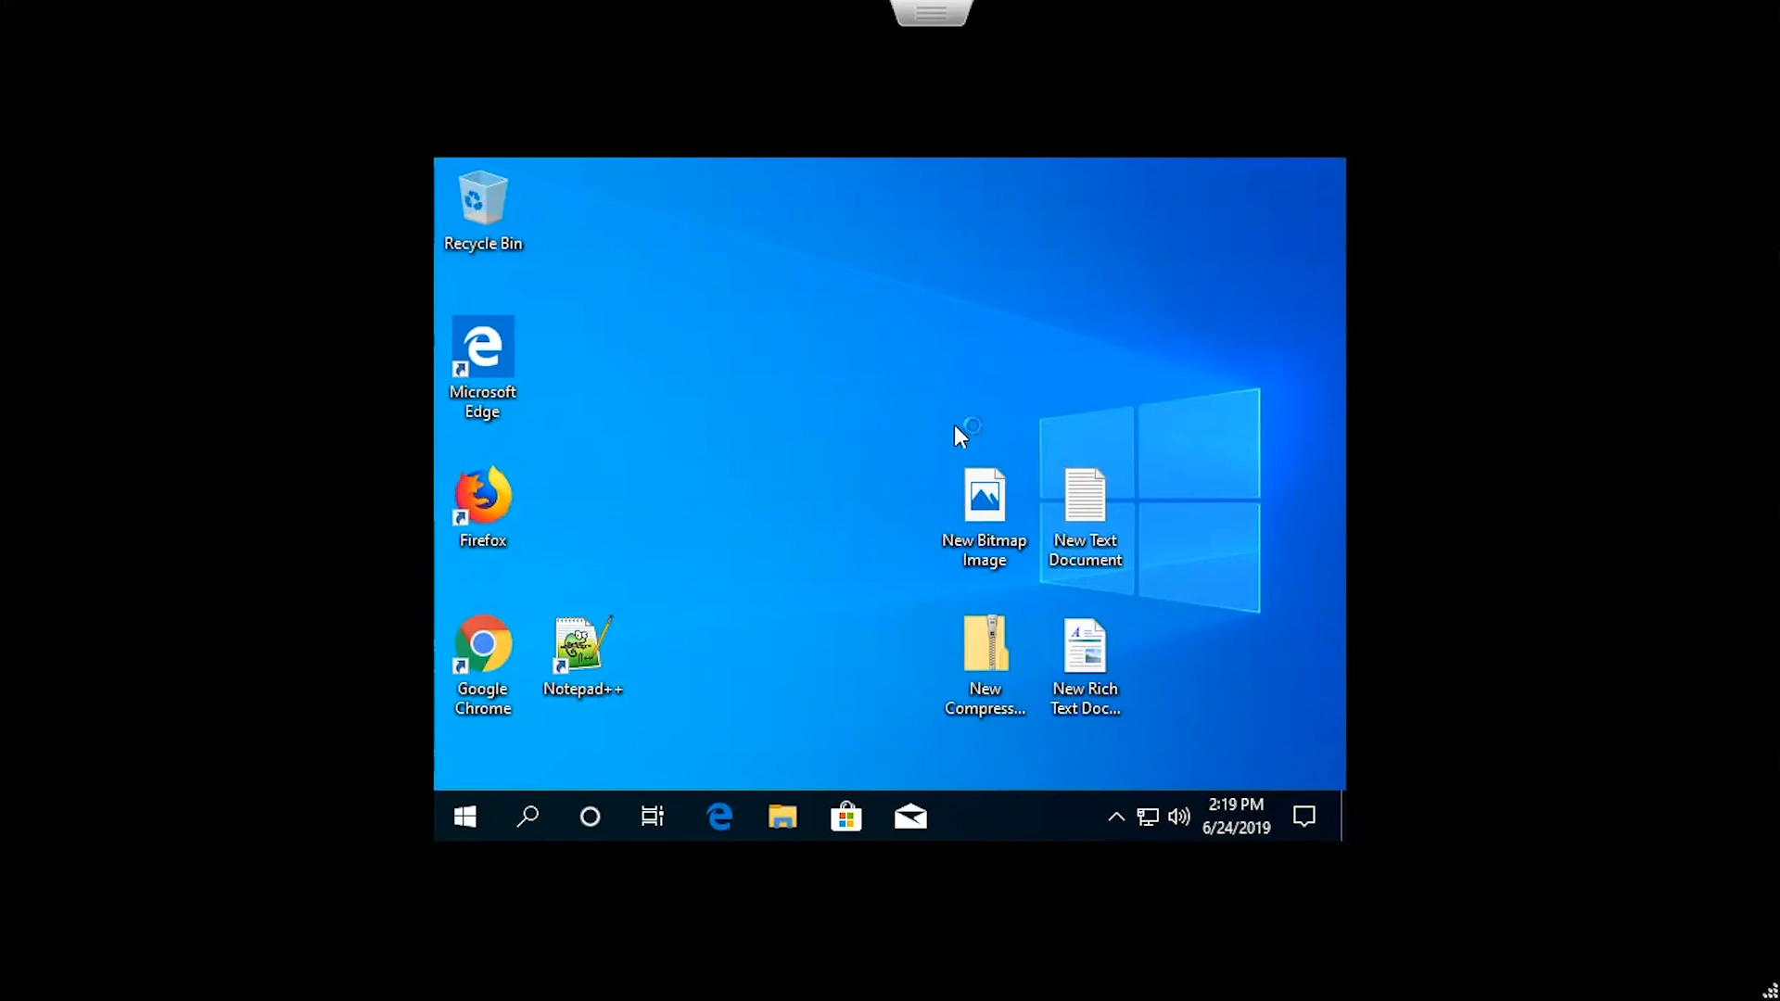
pyautogui.moveTo(943, 467)
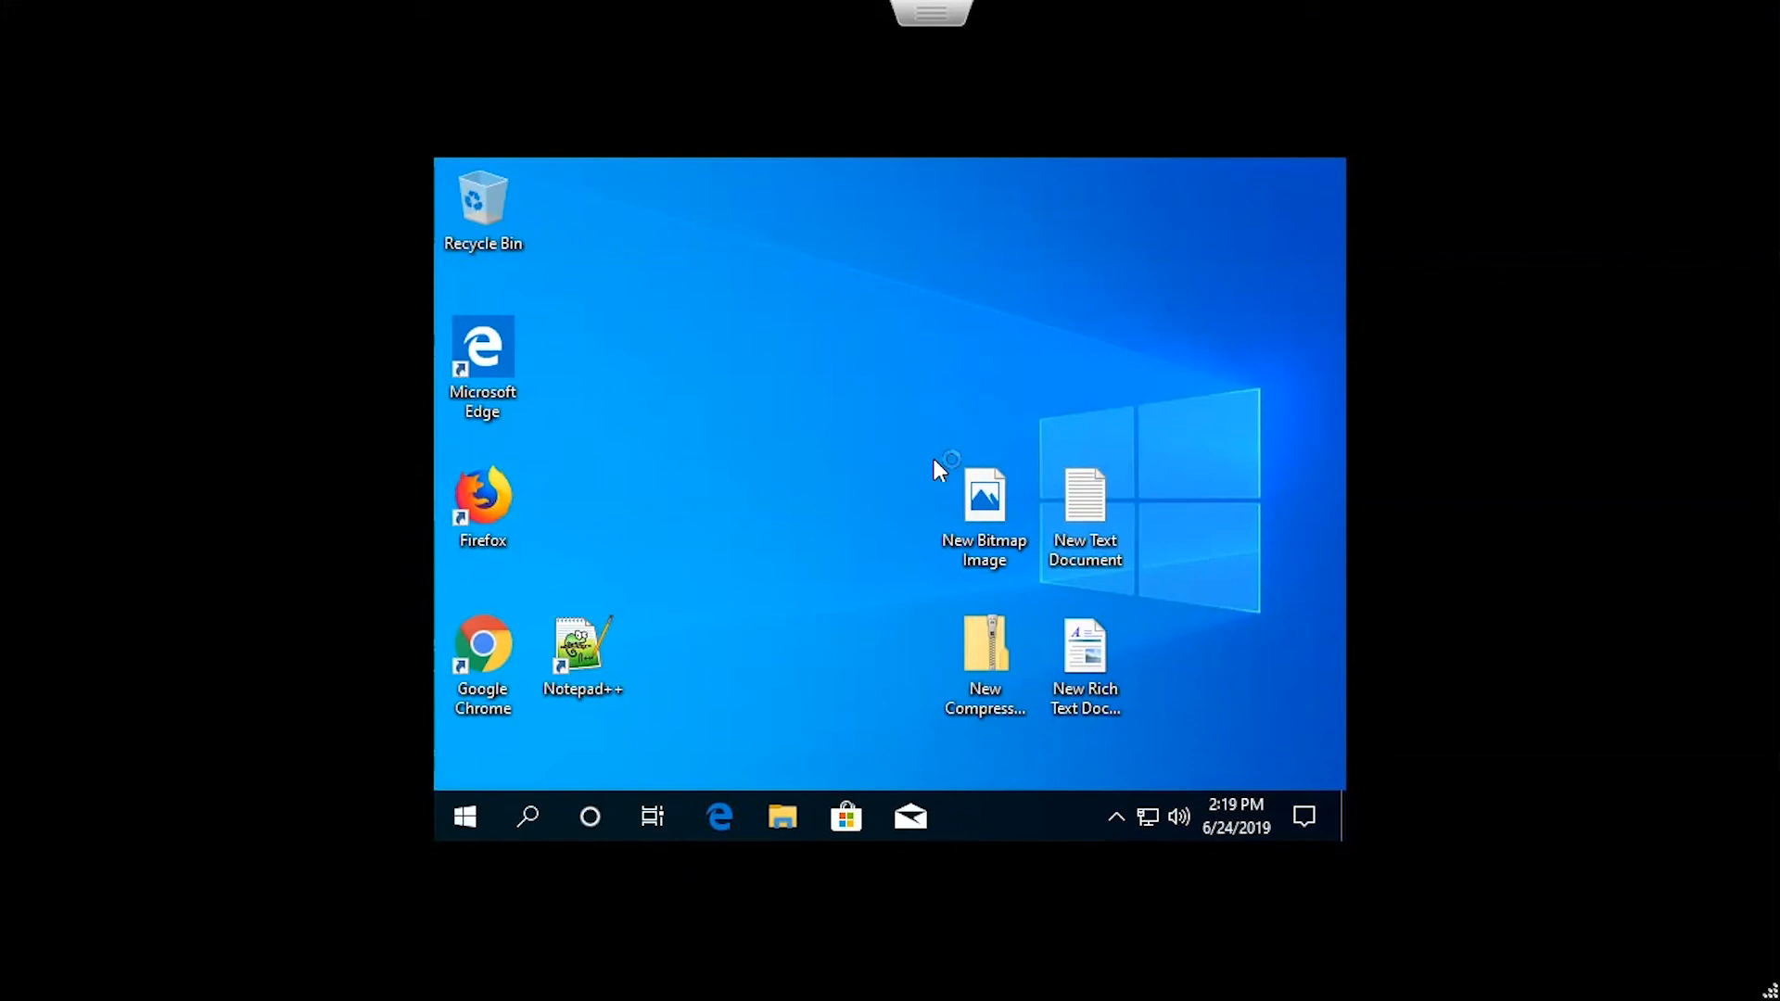